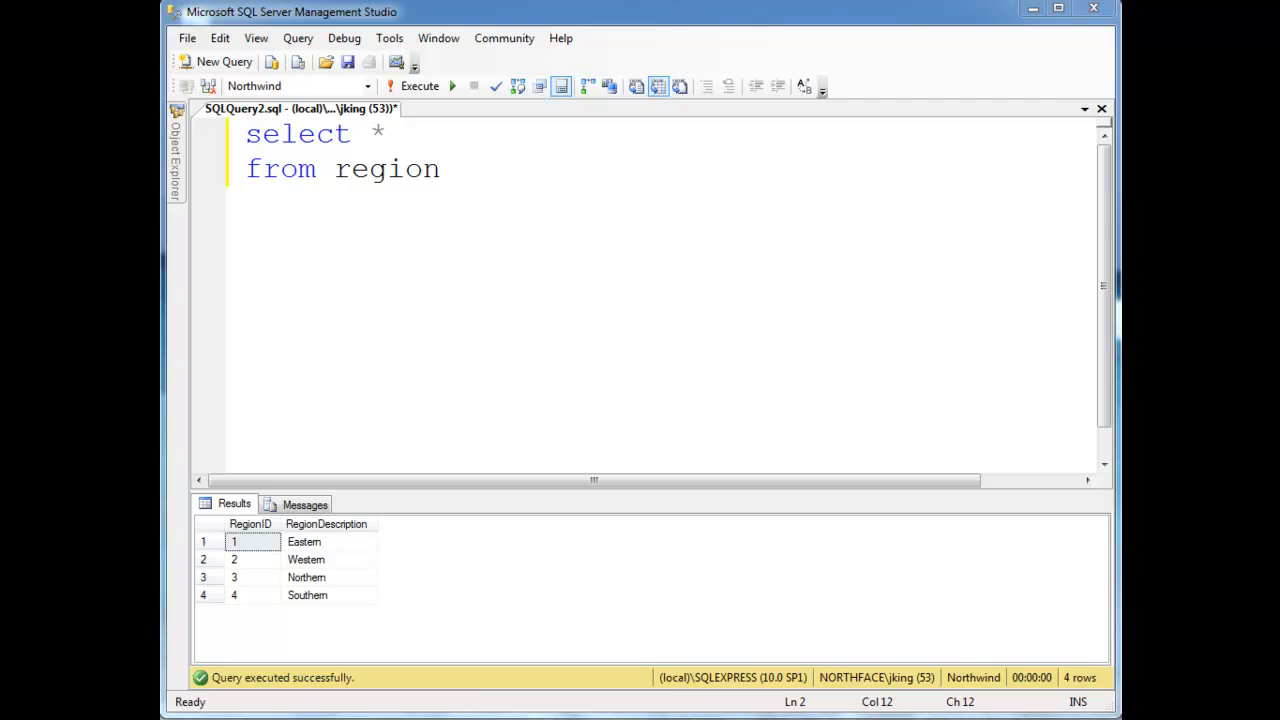
mouse_move(1048, 296)
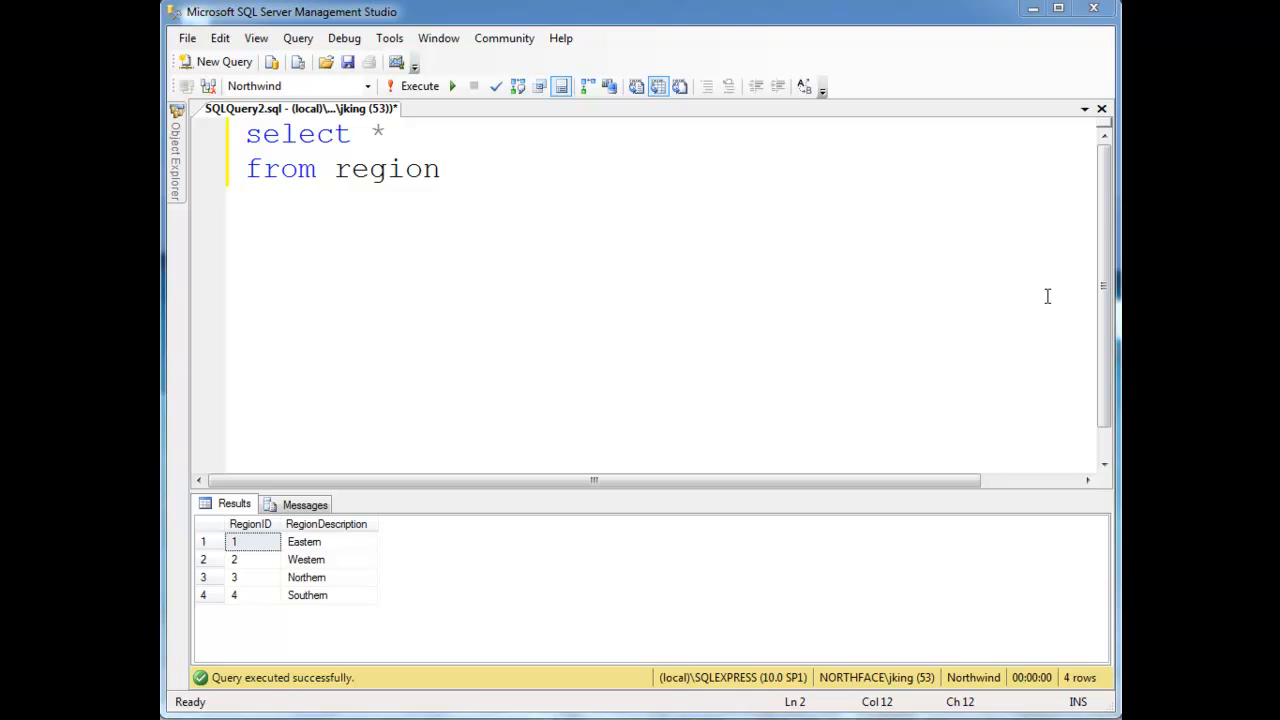
Add the comment line '-- Create Read Update Delete' under the region query.
type("--")
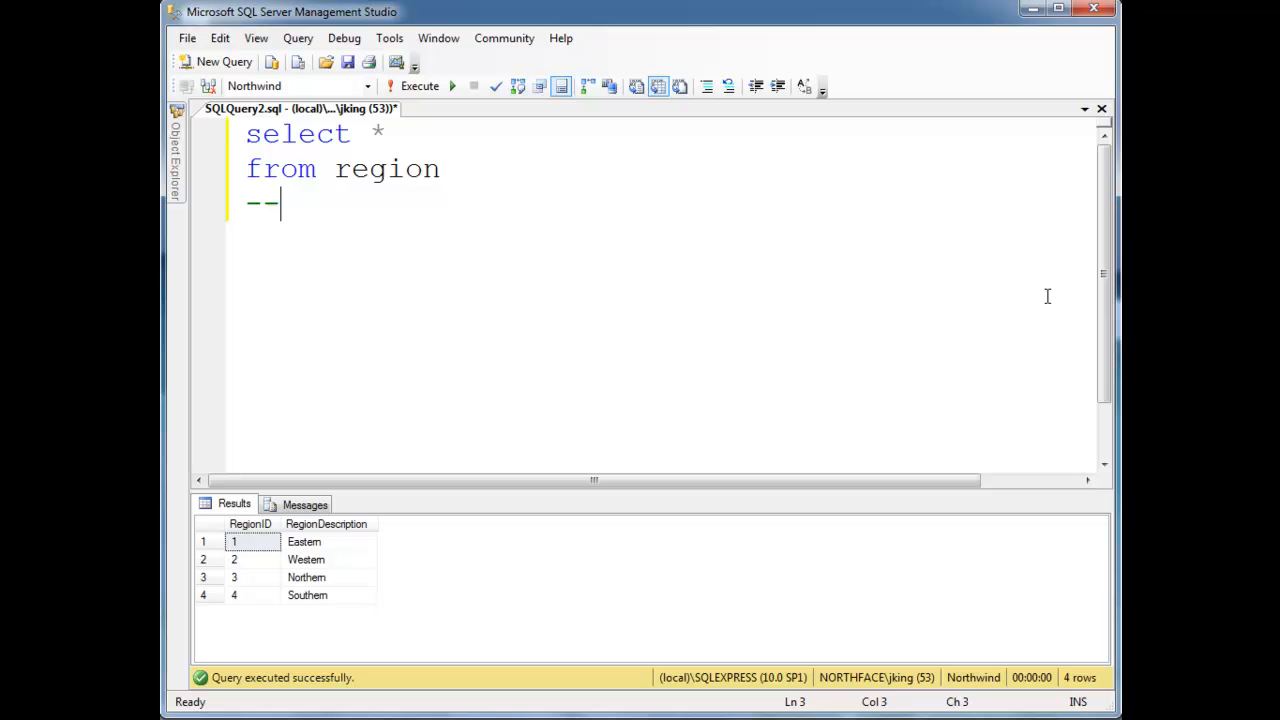
type("CR")
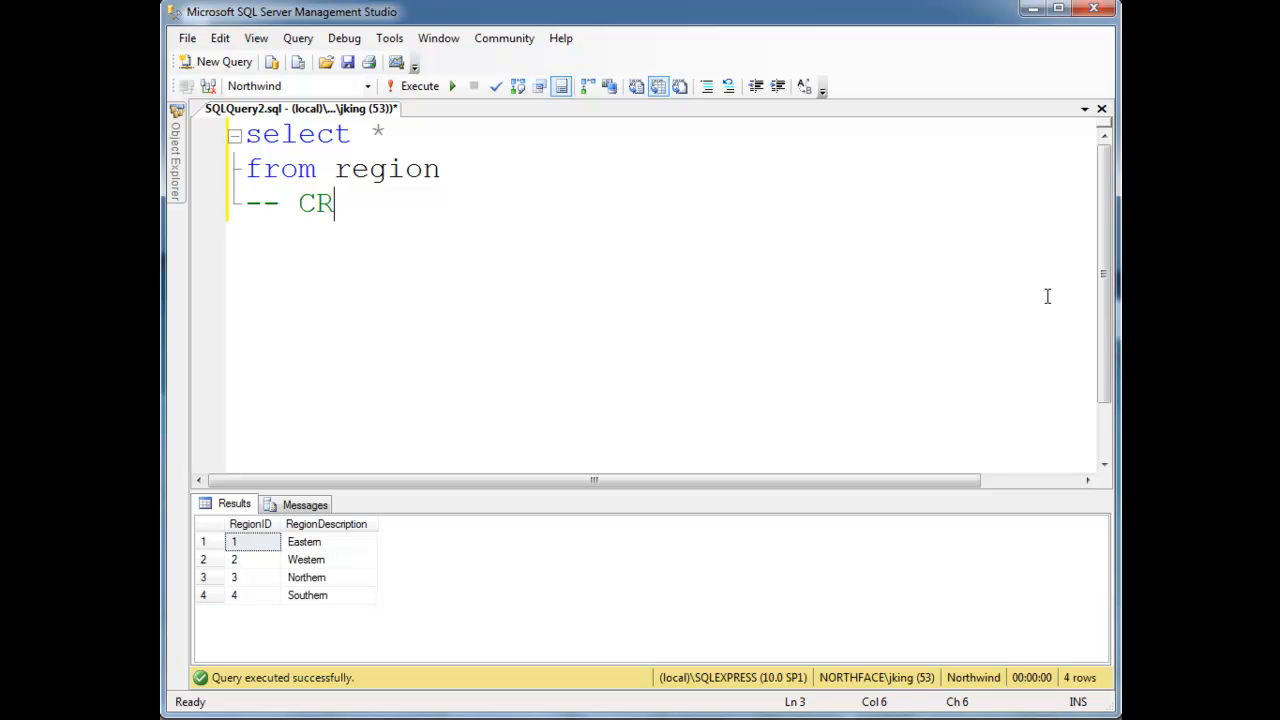
type("UD")
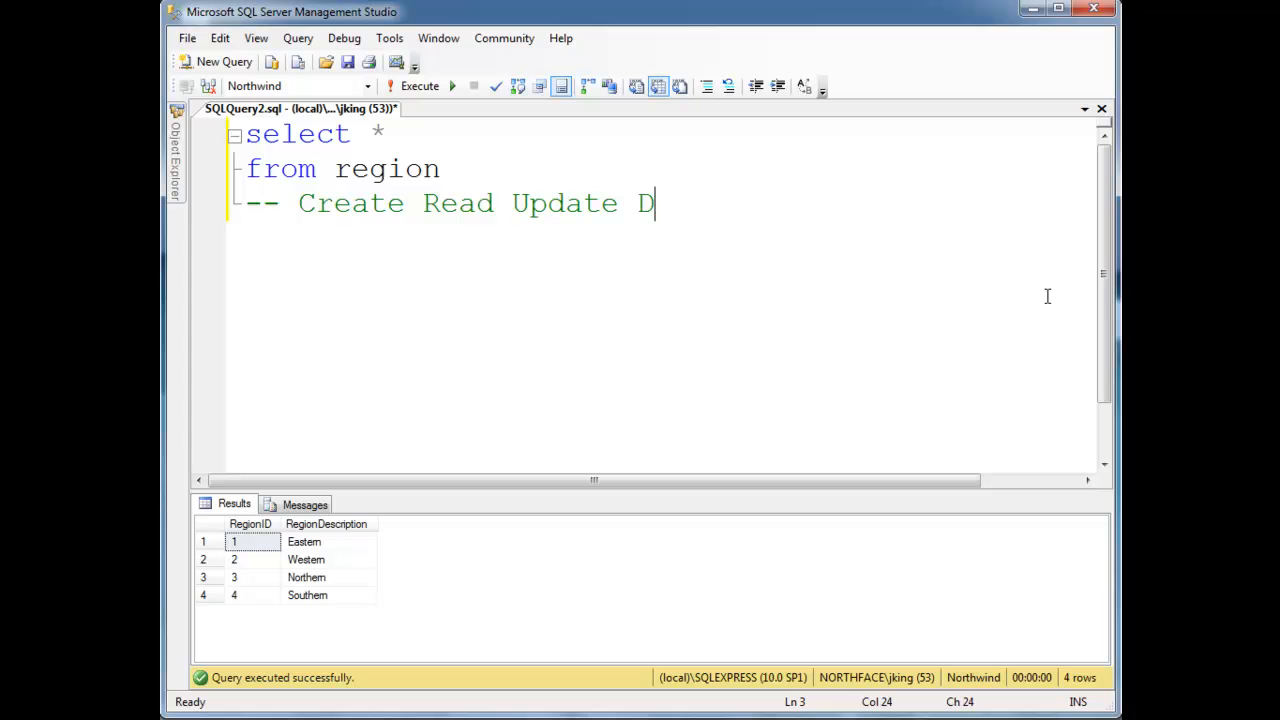
type("elete")
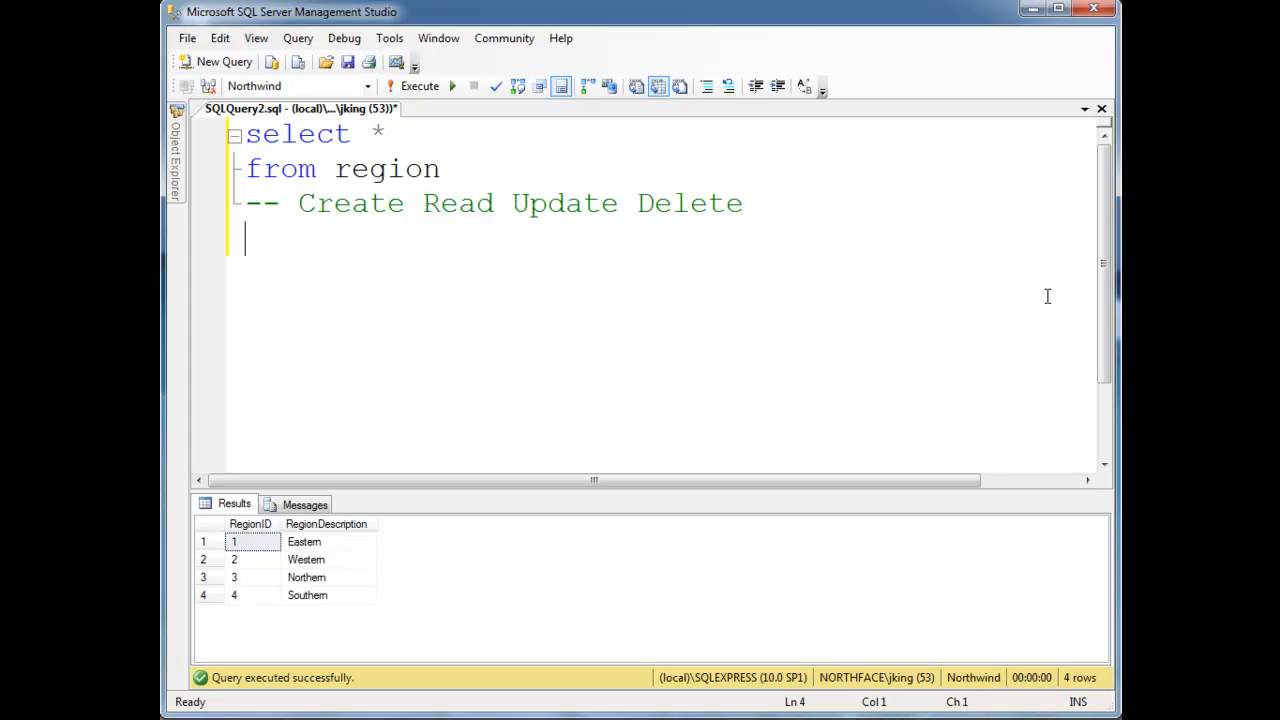
Start the second comment '-- insert select' and compare it against Create/Read above.
type("--")
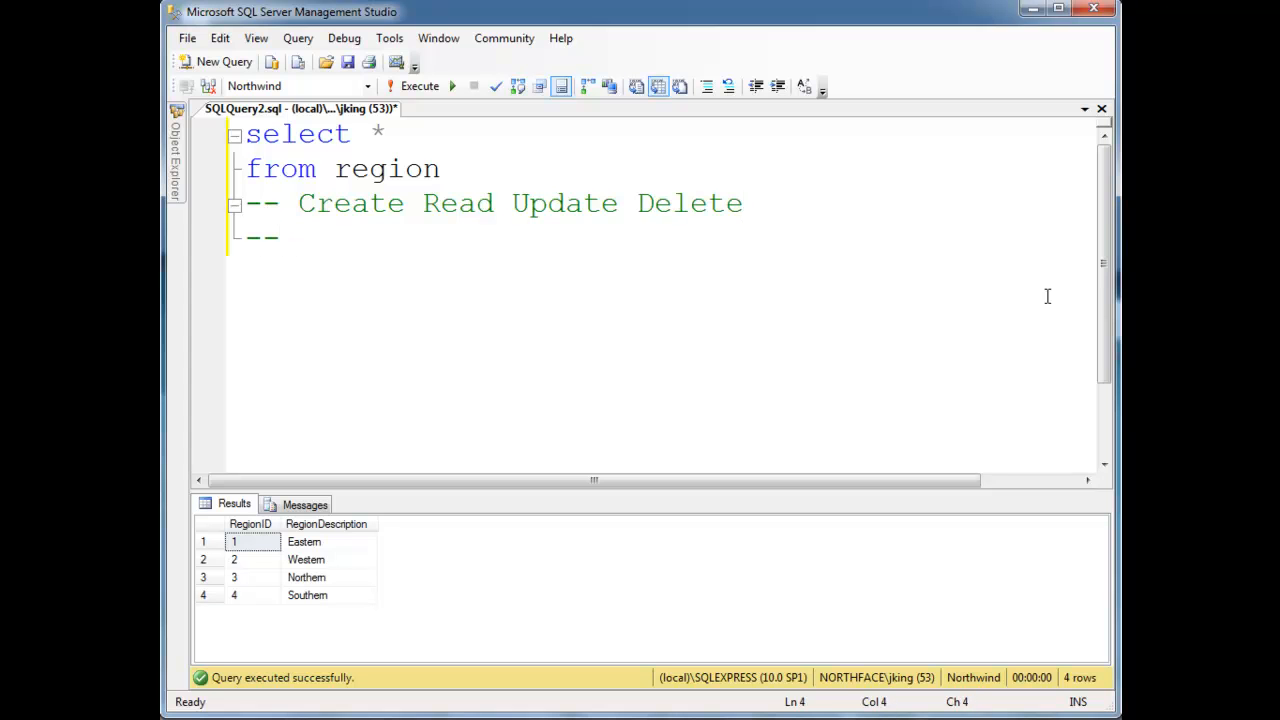
type("s")
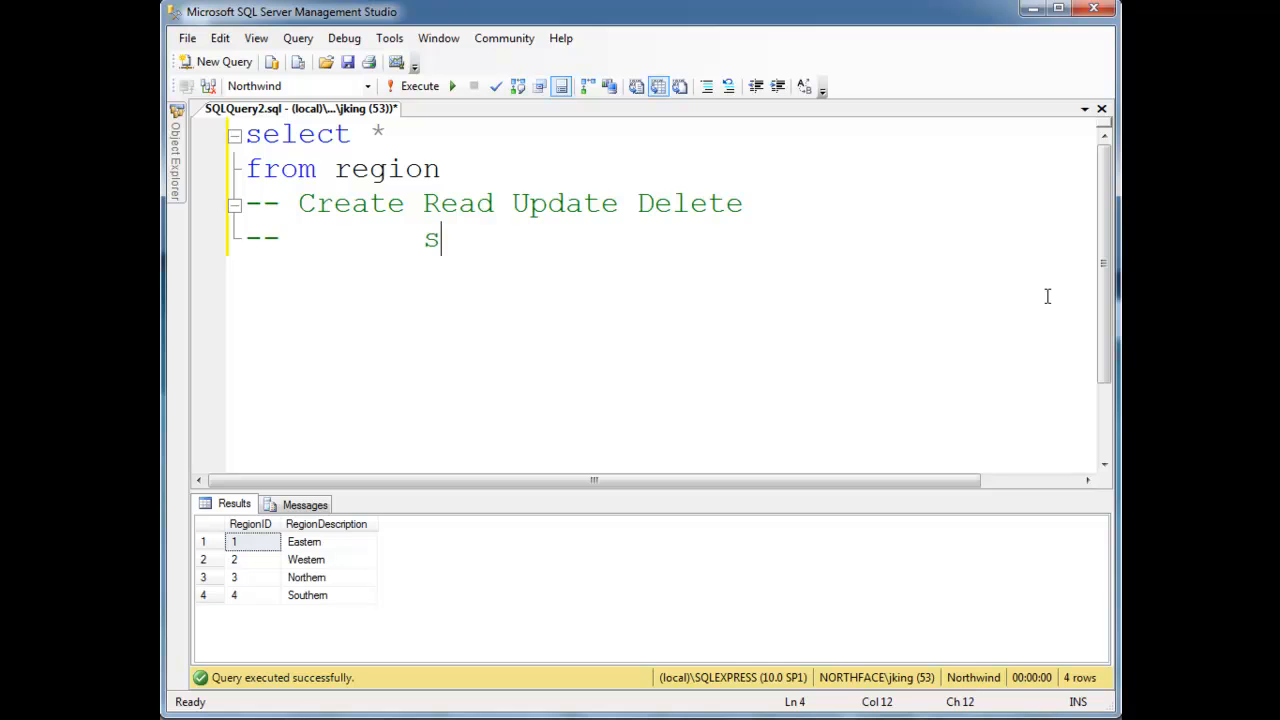
type("elect")
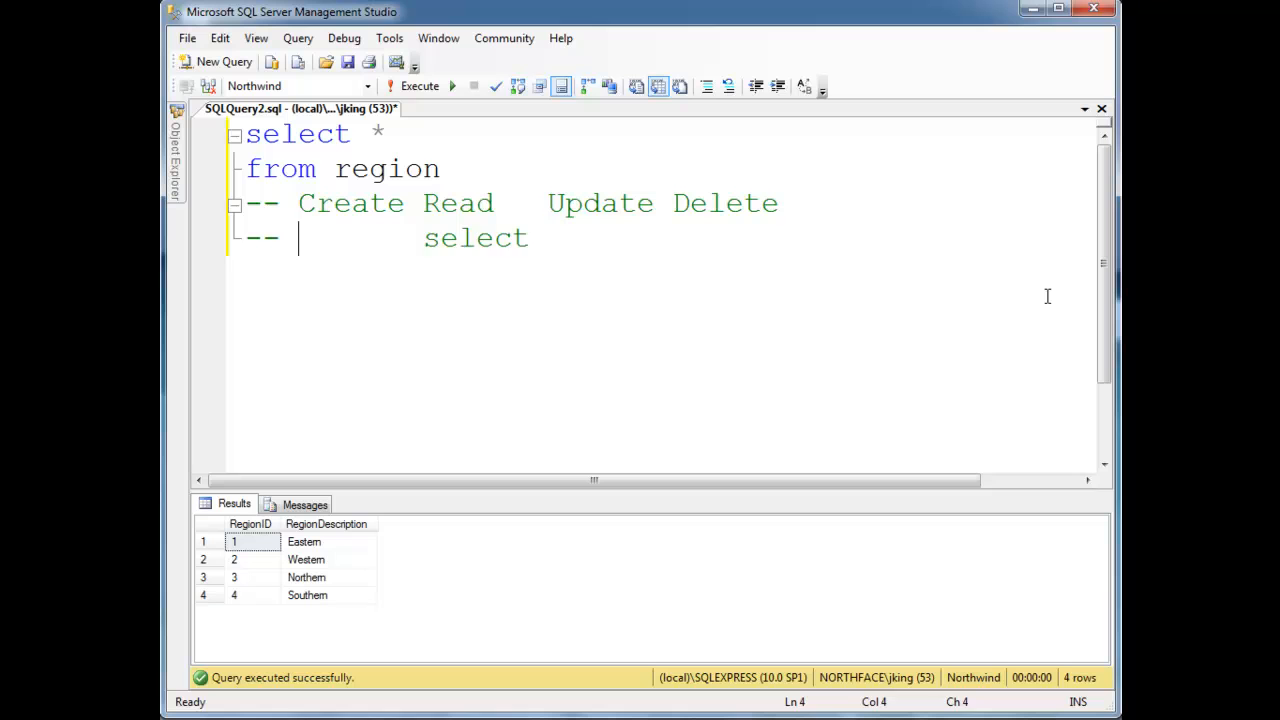
type("insert")
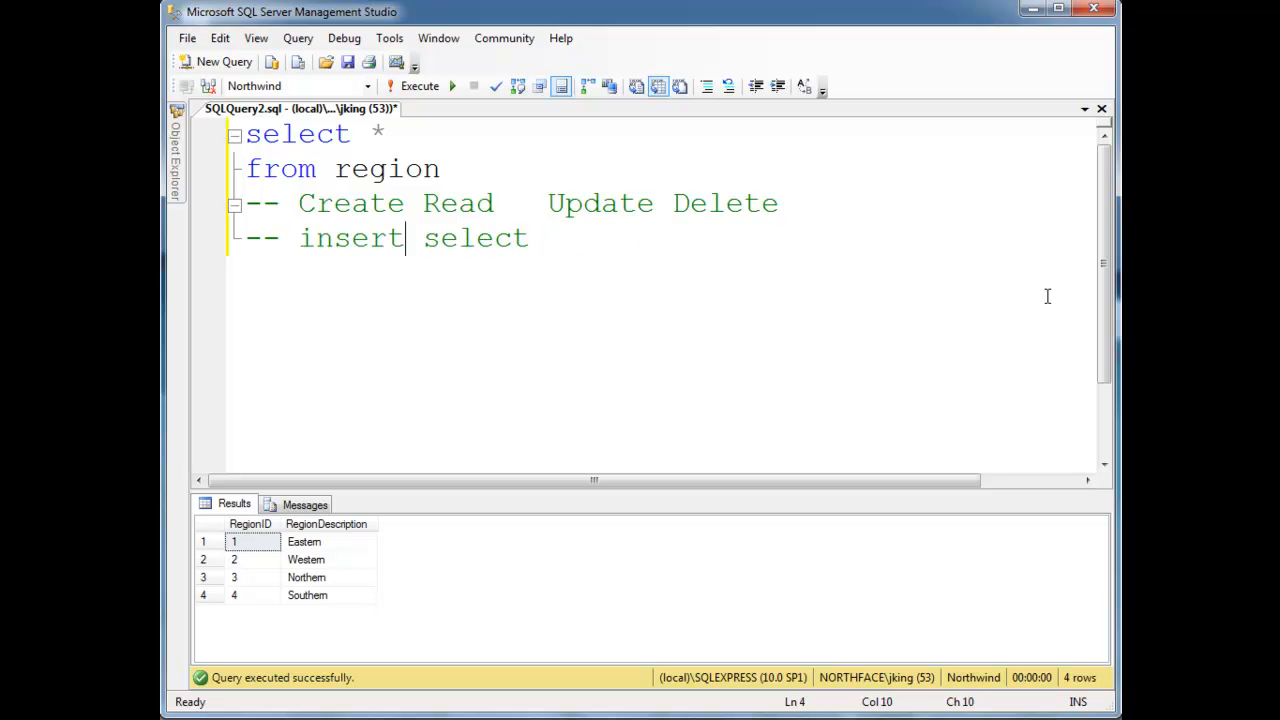
double_click(350, 204)
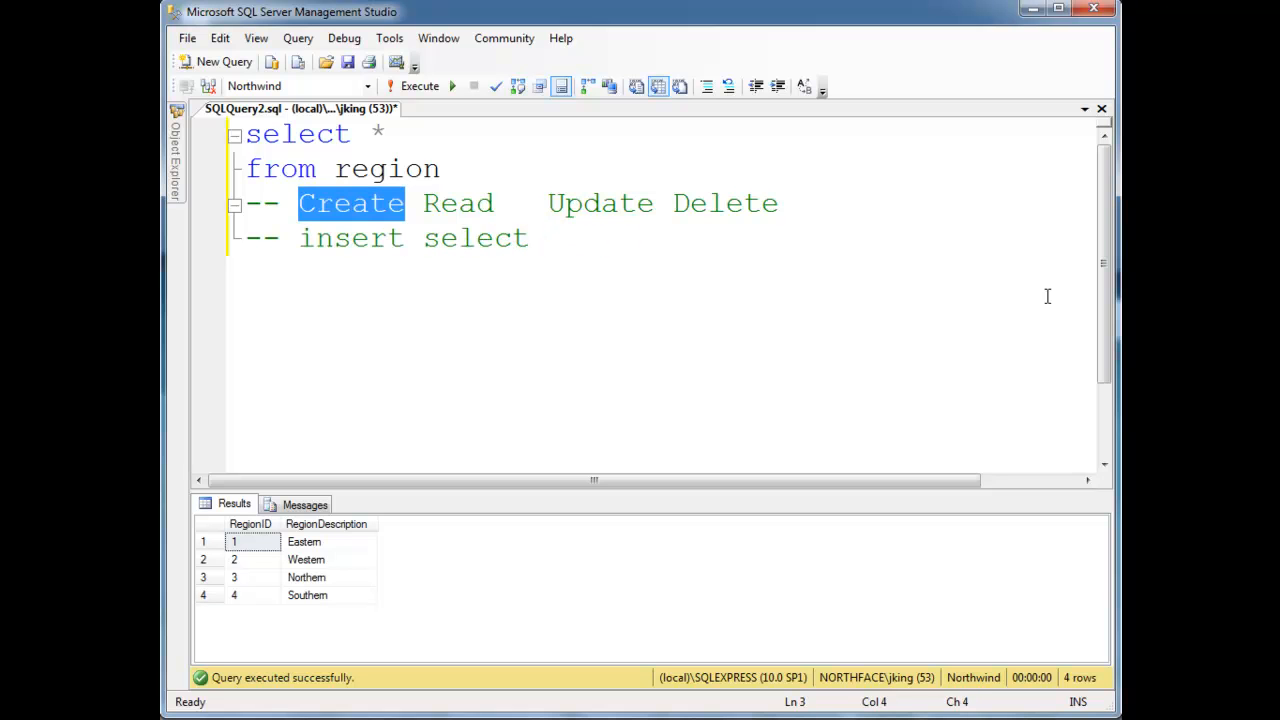
left_click(424, 238)
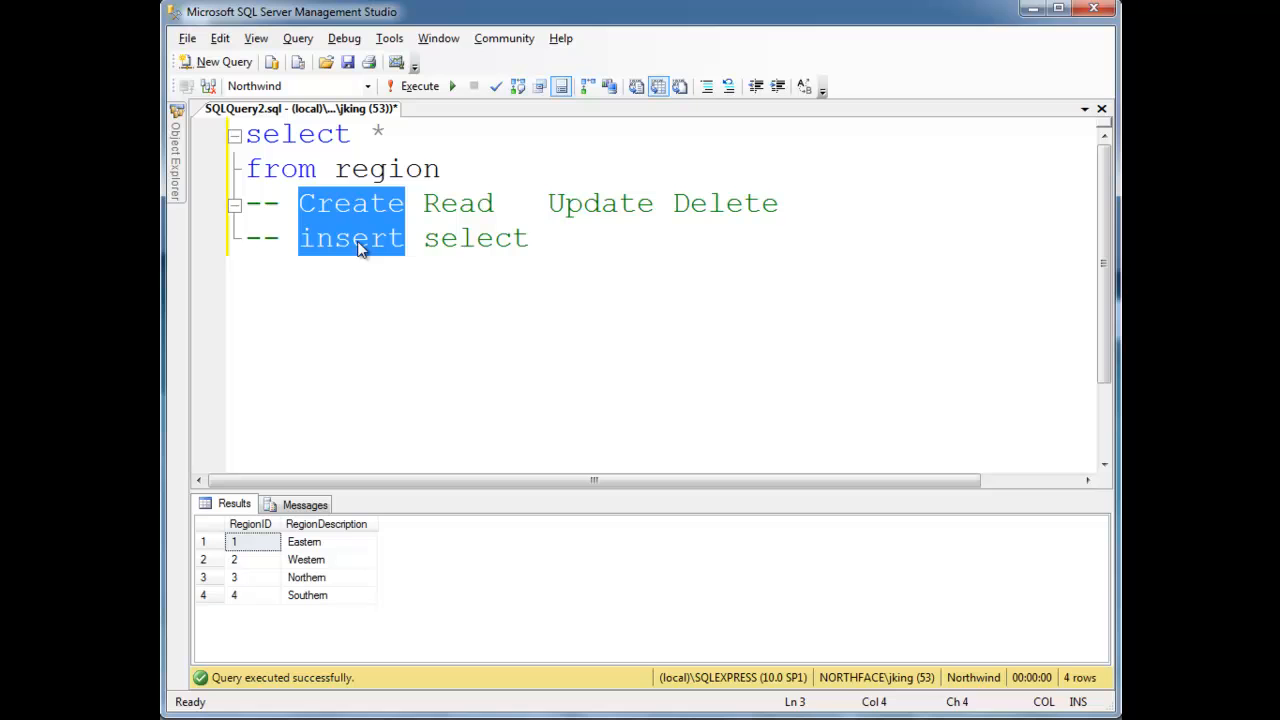
mouse_move(476, 136)
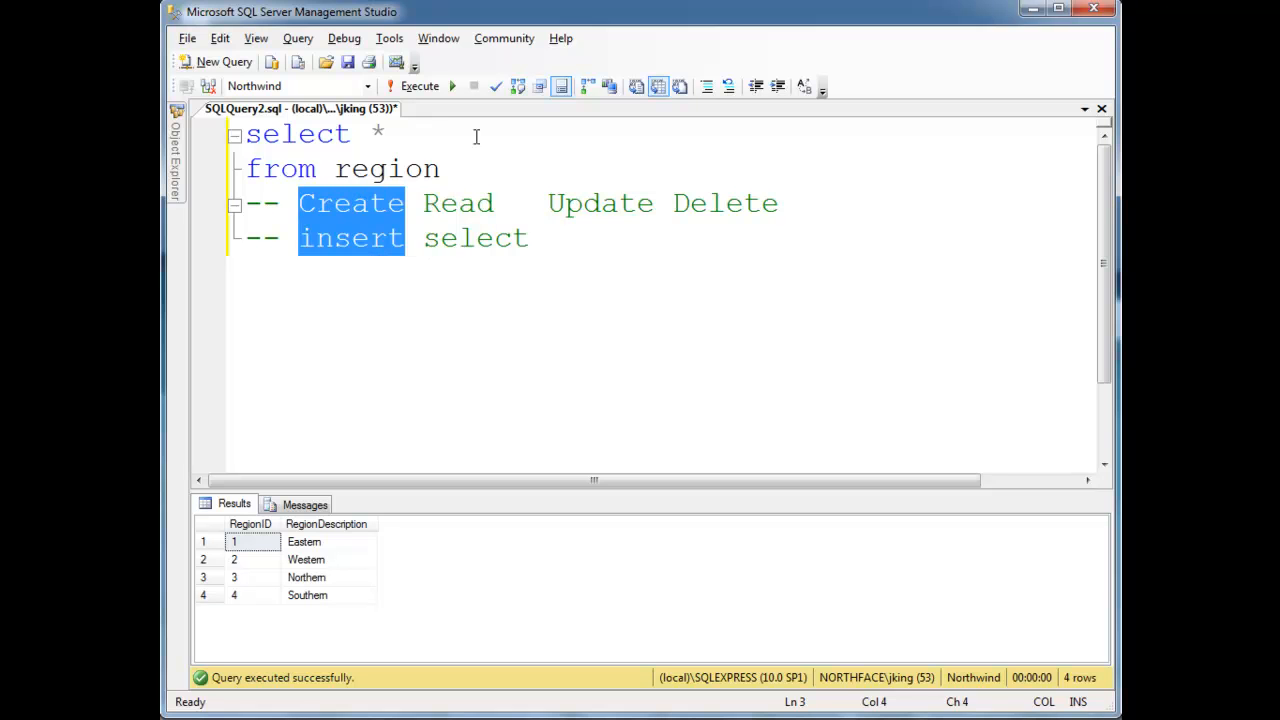
mouse_move(552, 284)
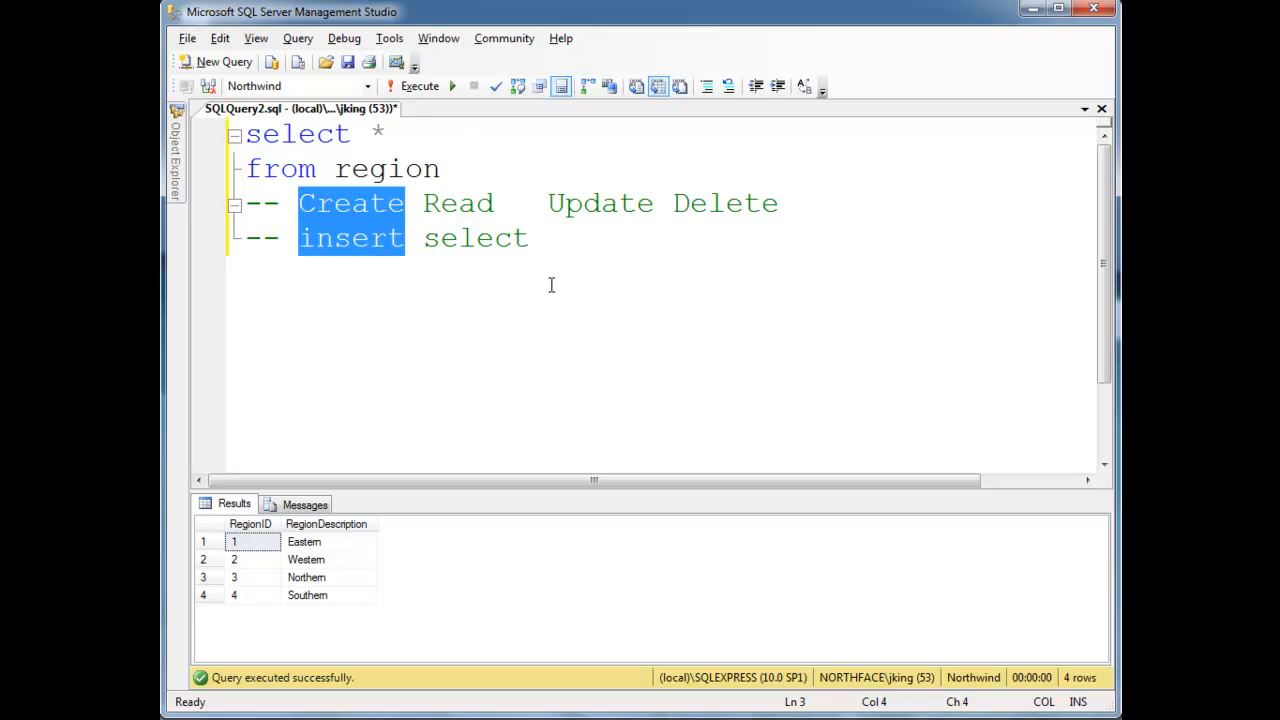
mouse_move(338, 232)
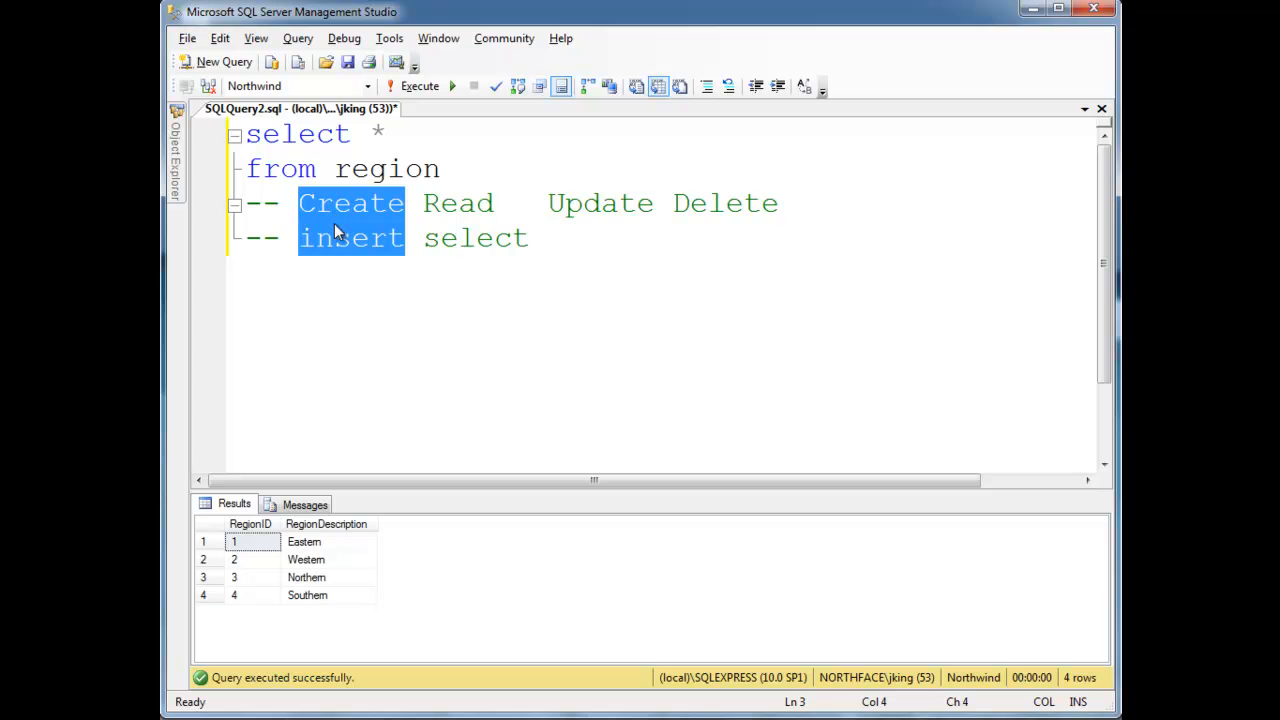
left_click(358, 238)
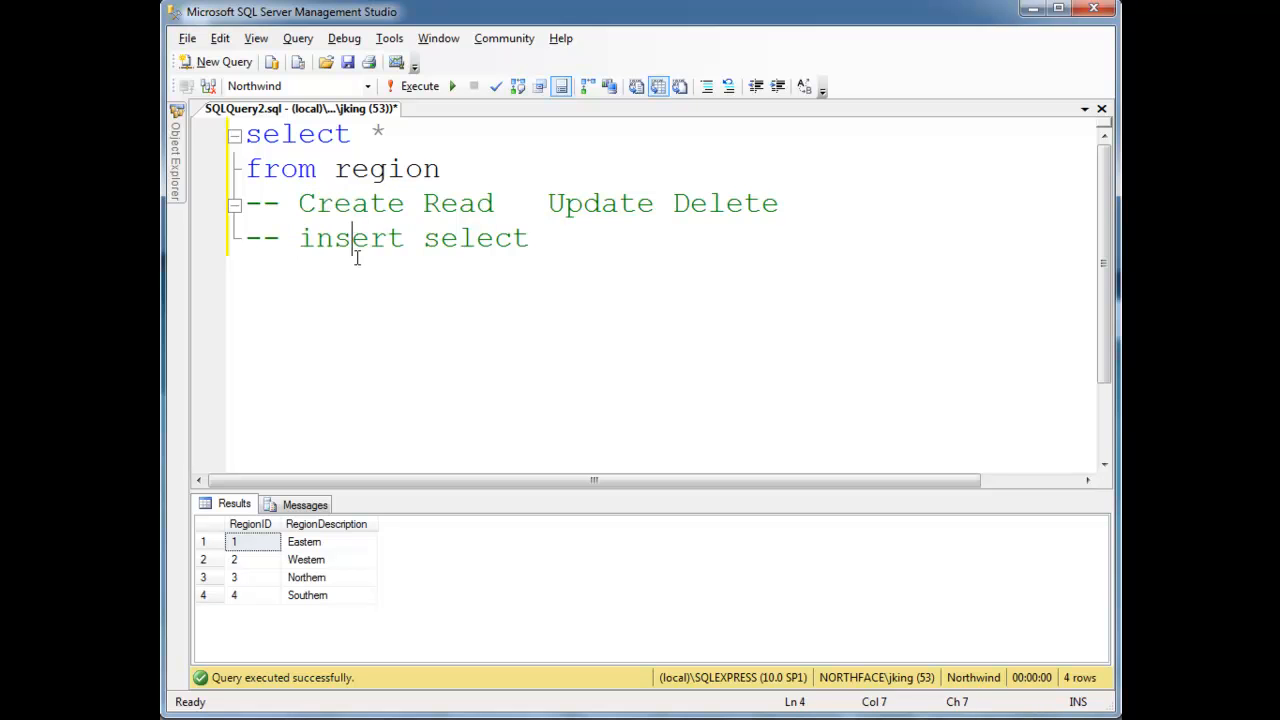
double_click(352, 238)
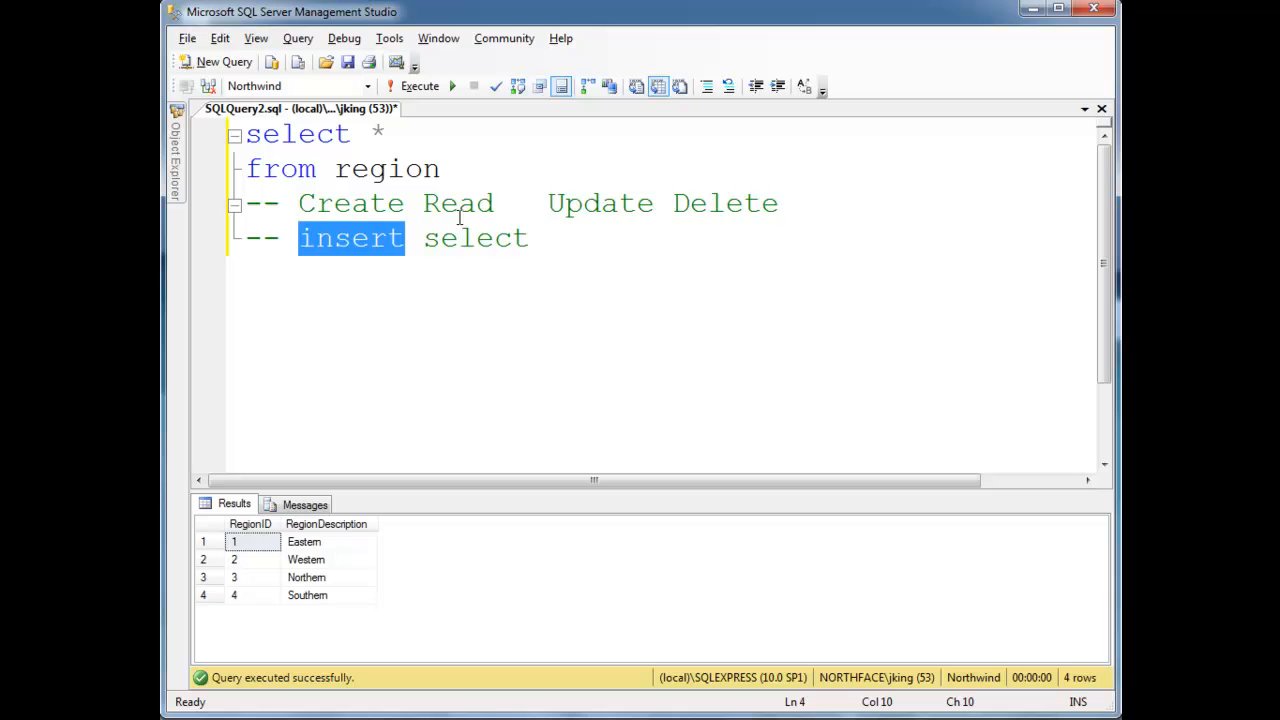
double_click(476, 238)
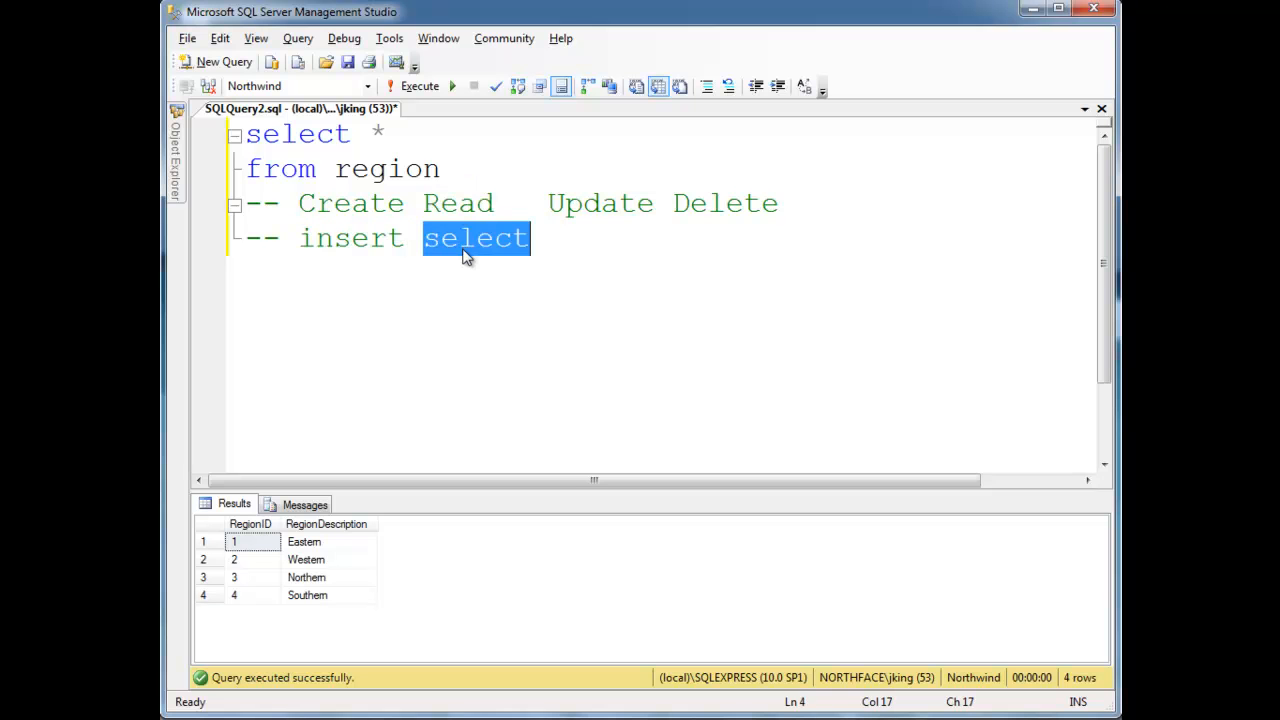
Finish the second comment with 'update delete', removing the stray semicolon.
left_click(592, 204)
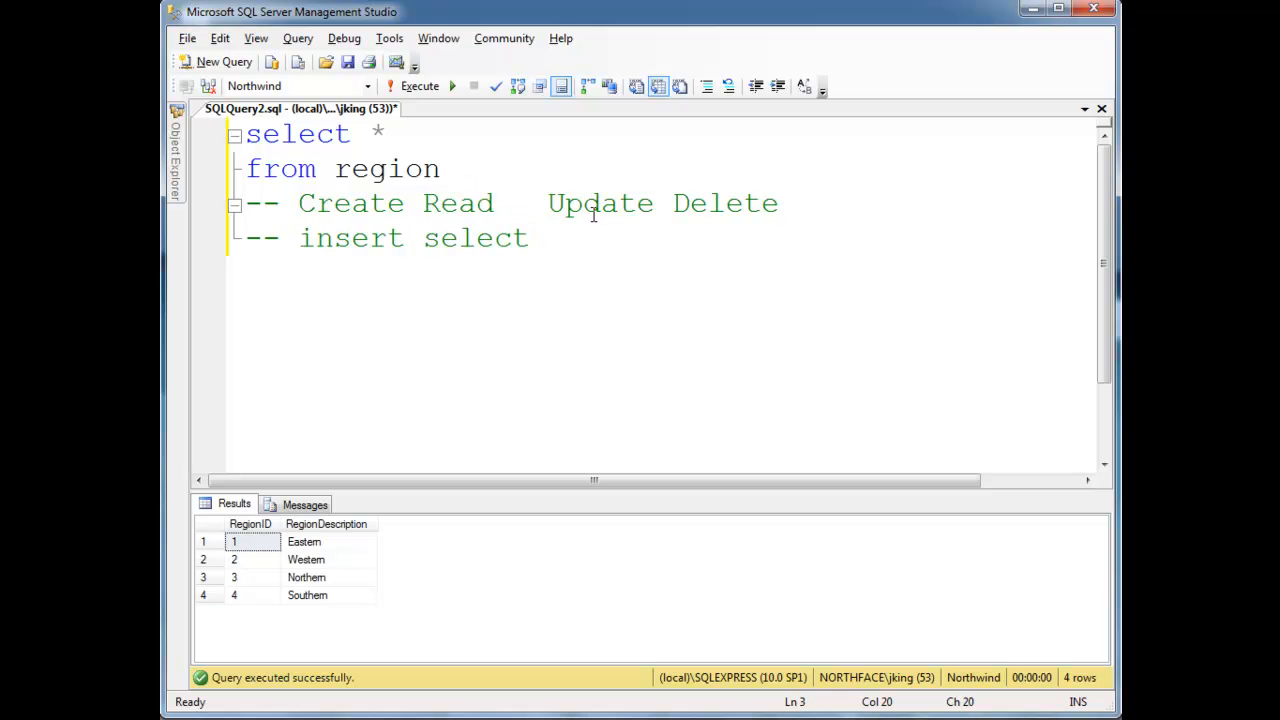
type("update")
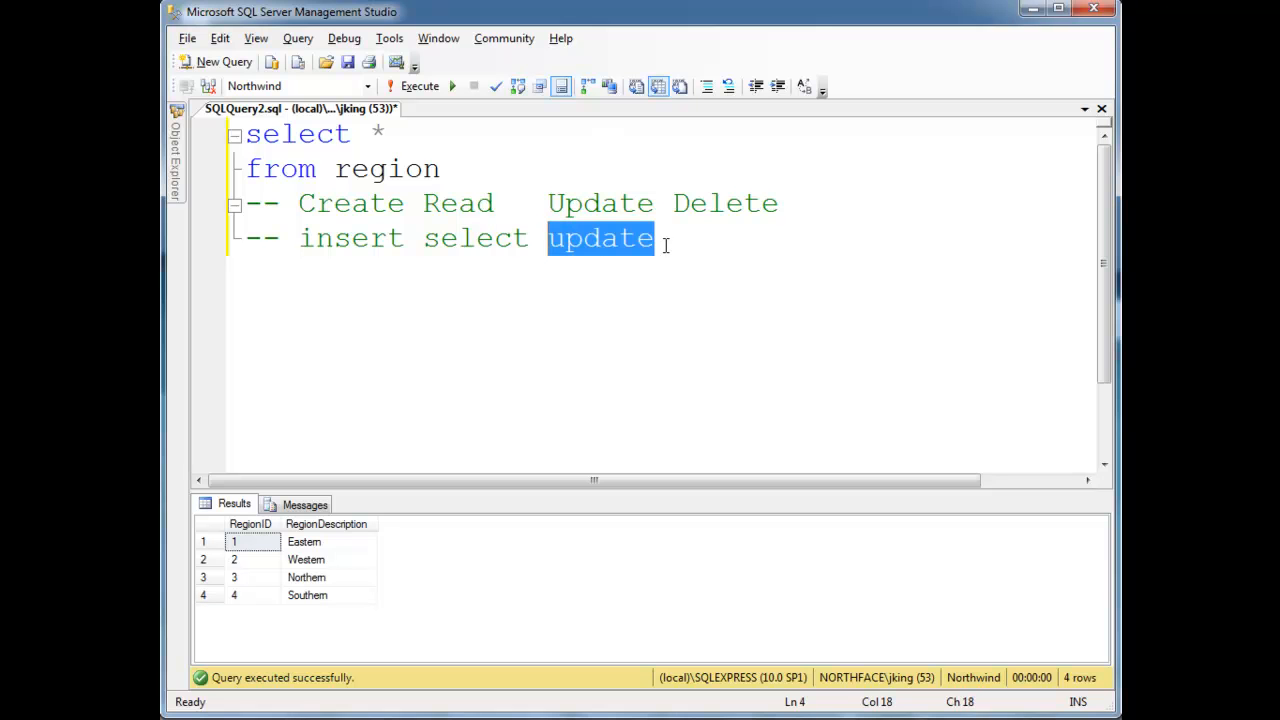
type("de;lete")
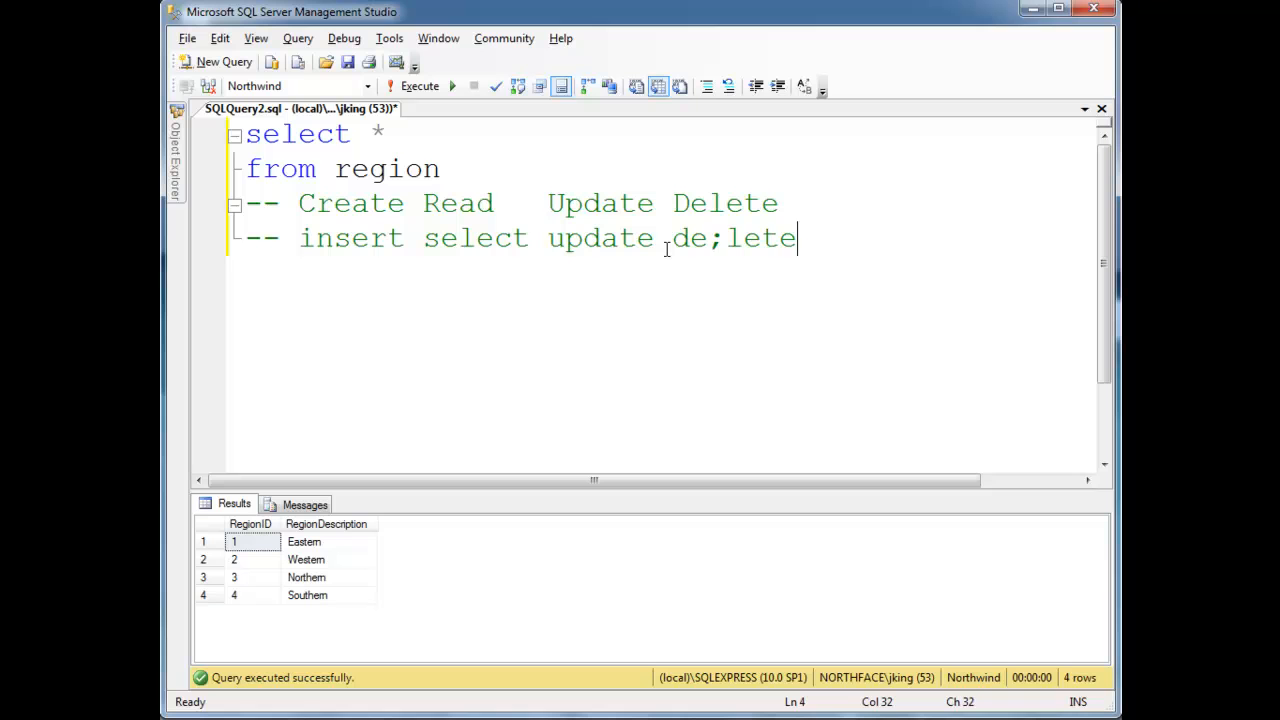
key("Backspace")
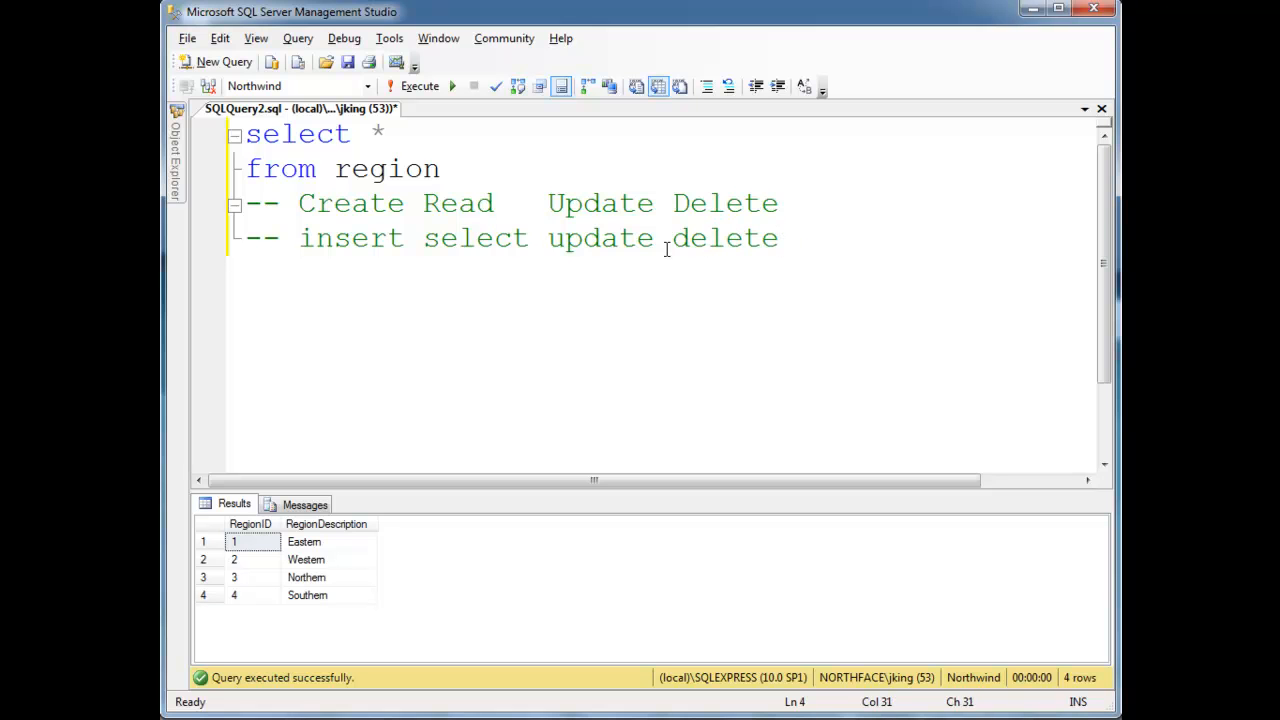
left_click(780, 204)
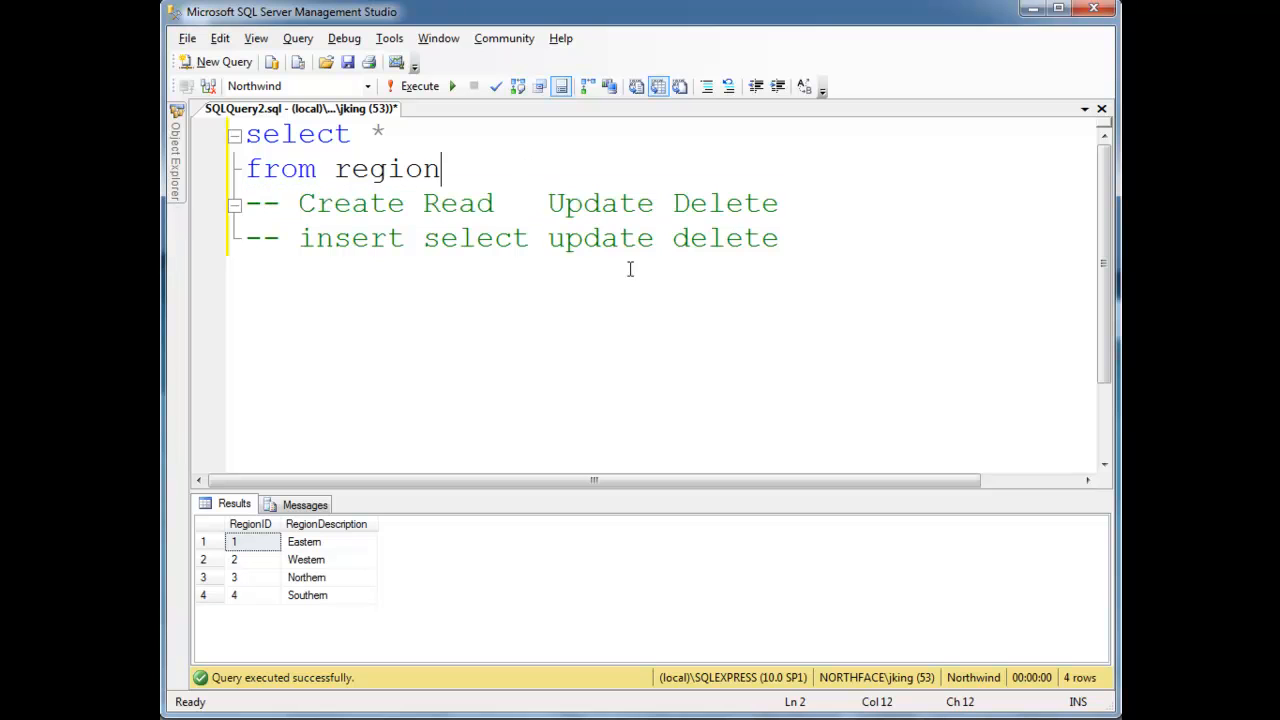
Replace the CRUD comments with insert into Region values (5, 'Jamie') and select it to run.
double_click(456, 204)
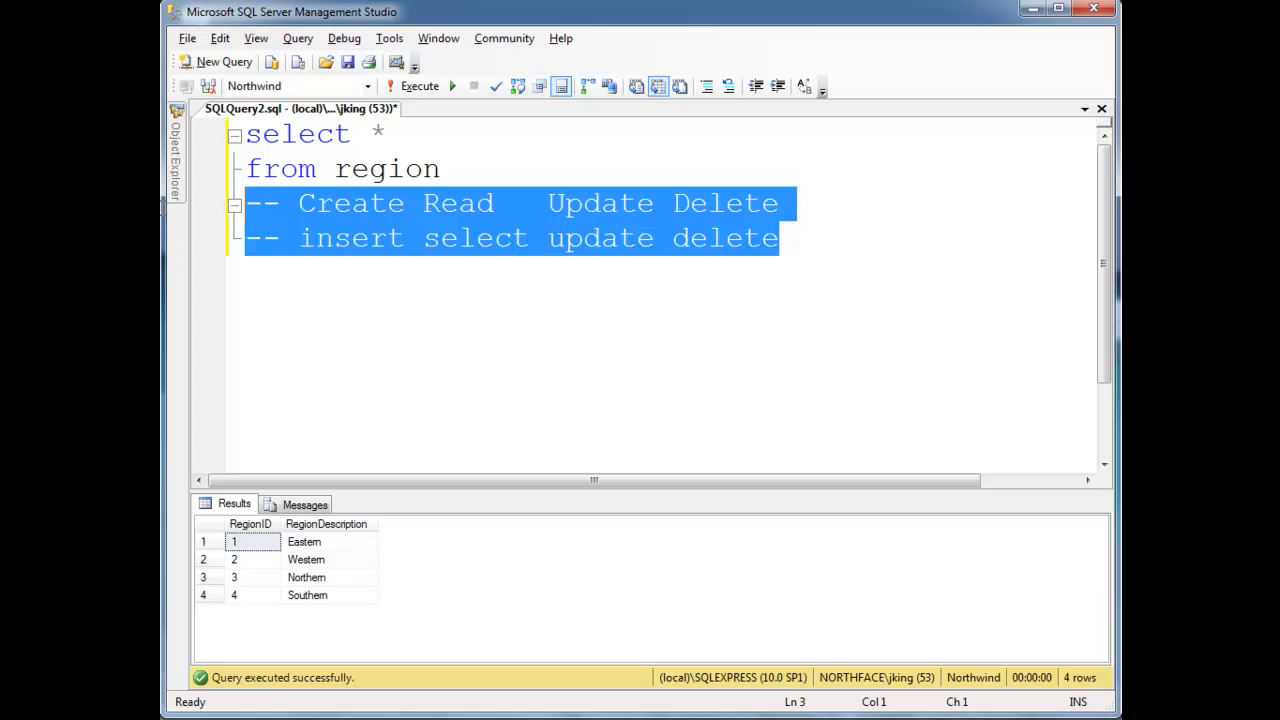
type("inser")
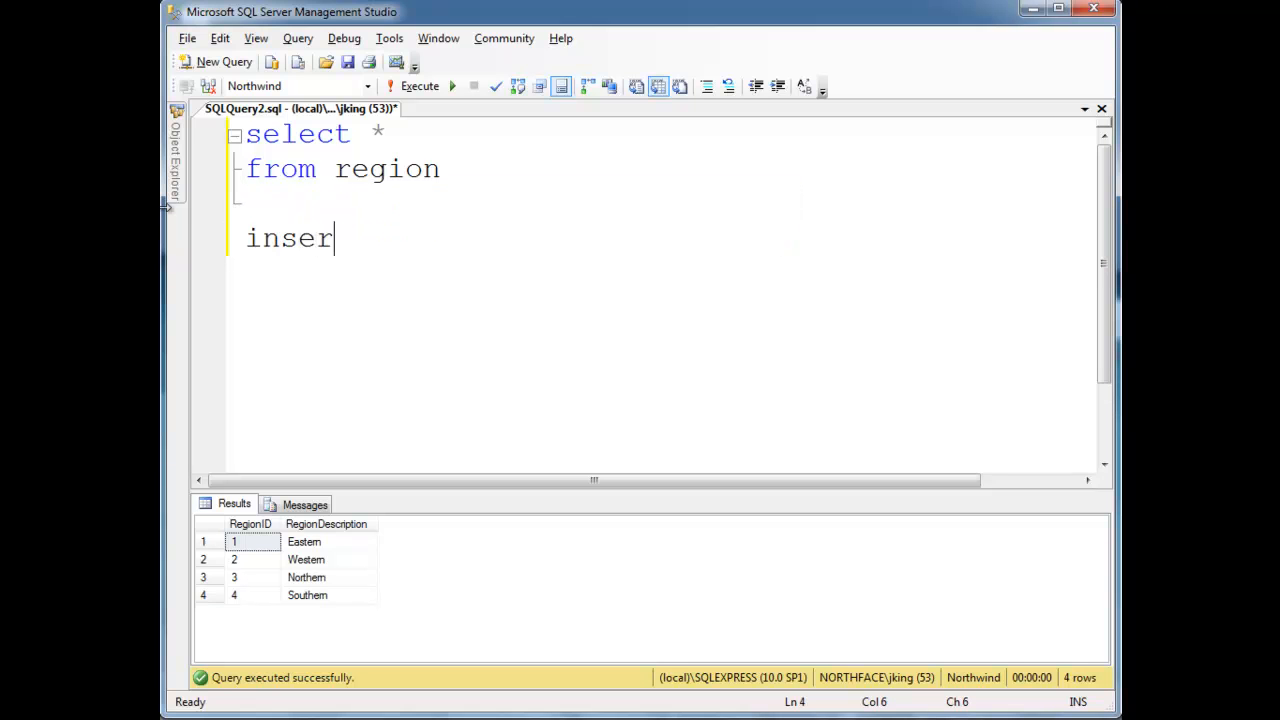
key("ctrl+z")
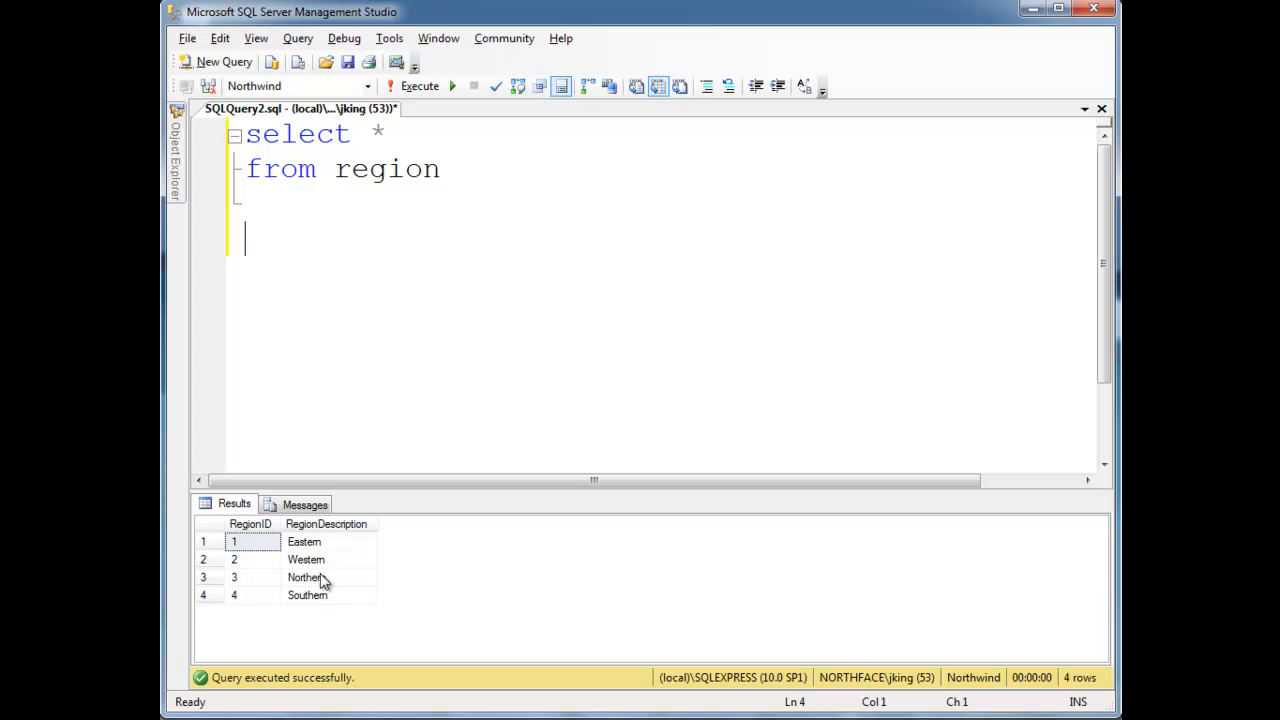
type("insert")
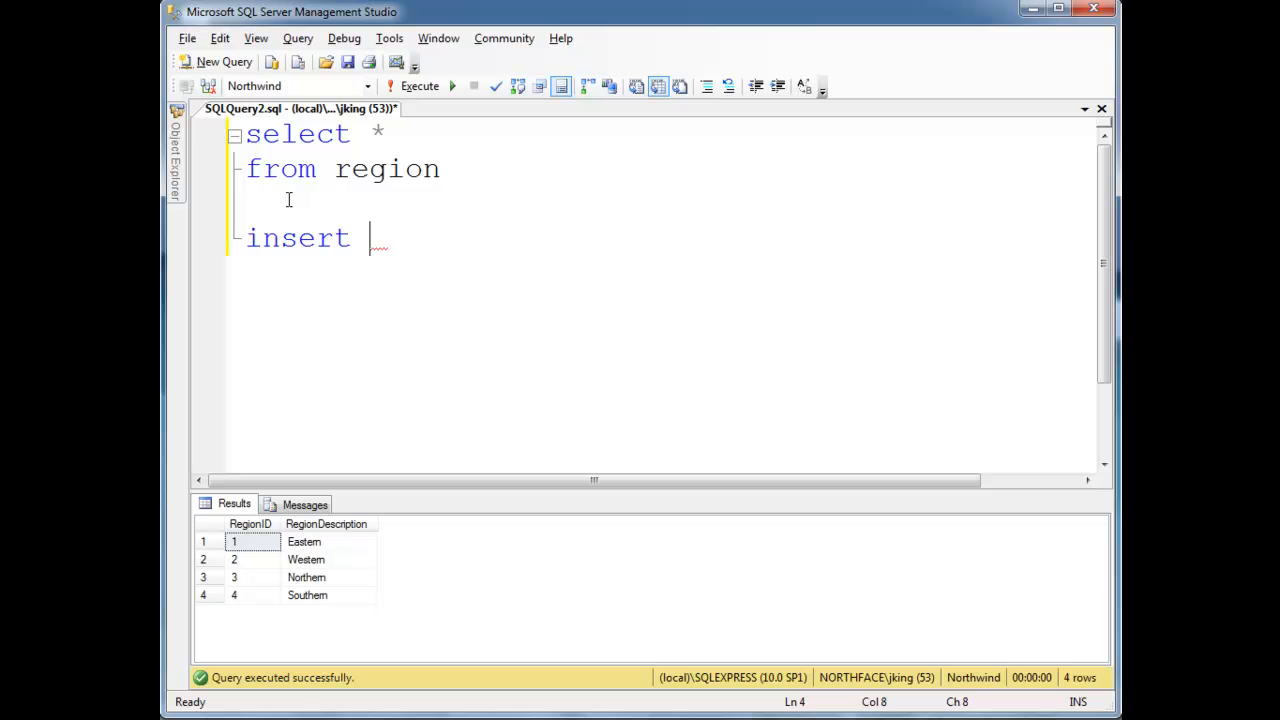
type("into Region values (")
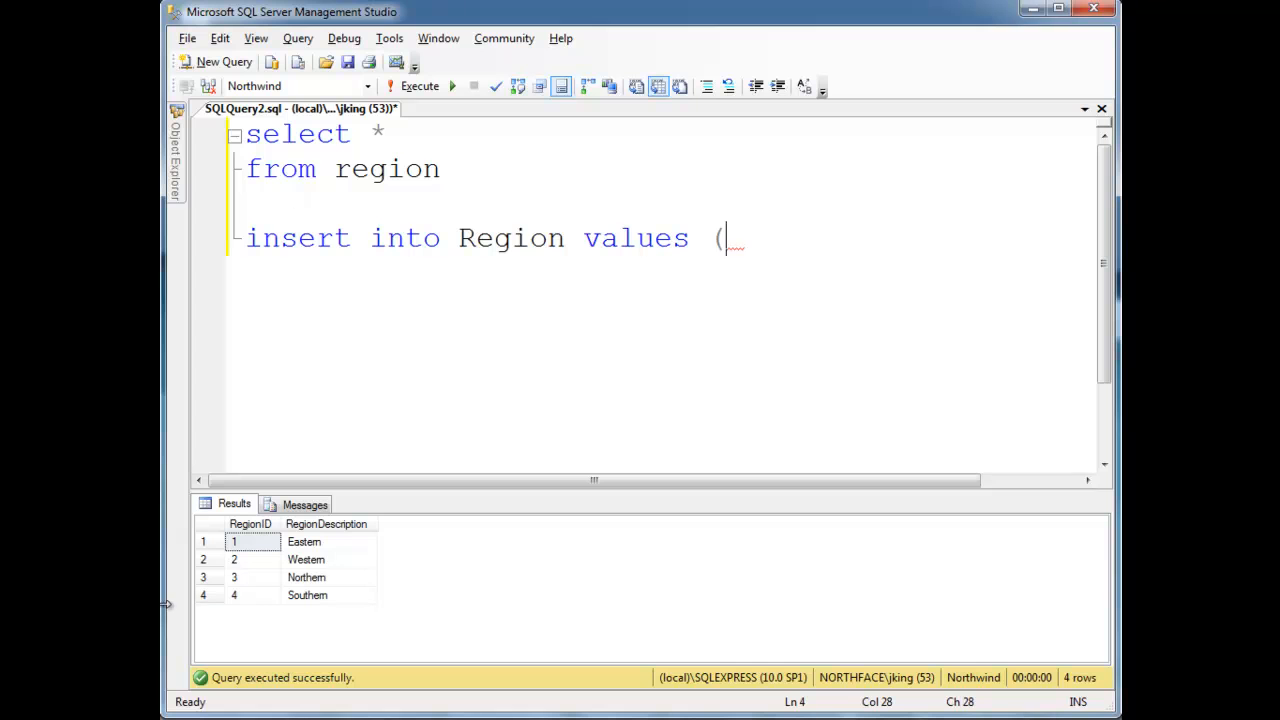
type("5, '")
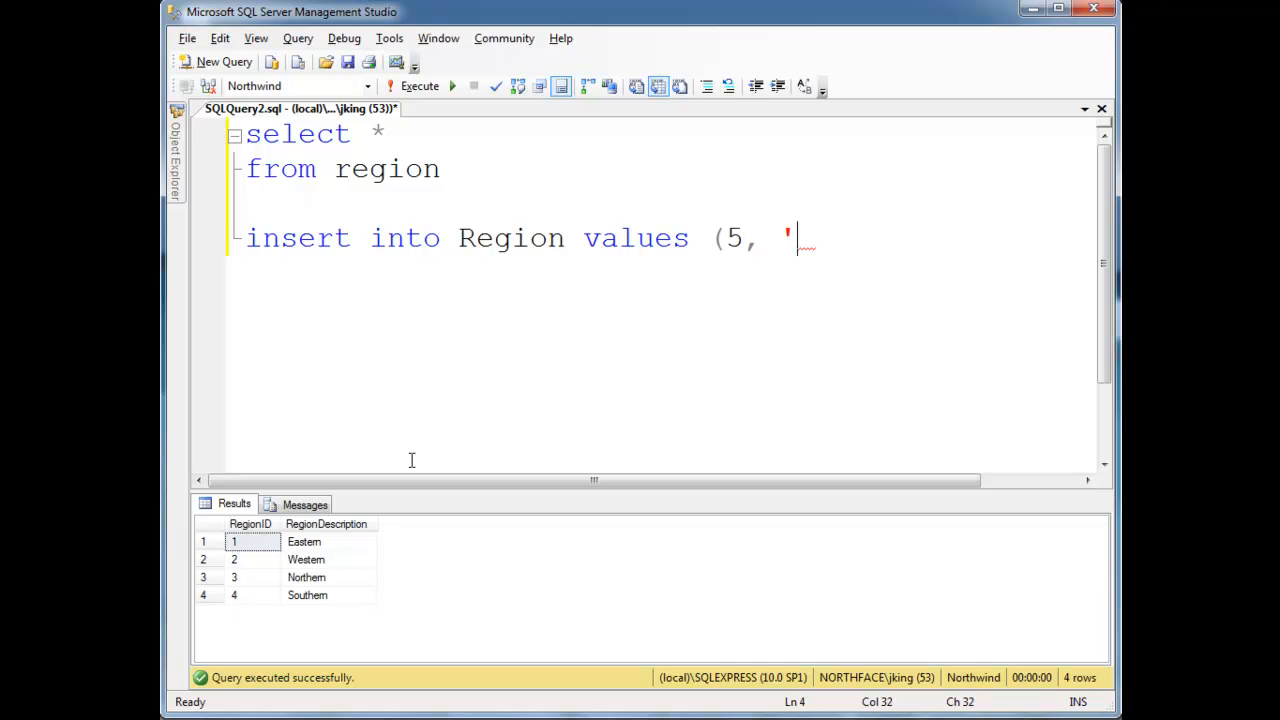
type("Jamie')")
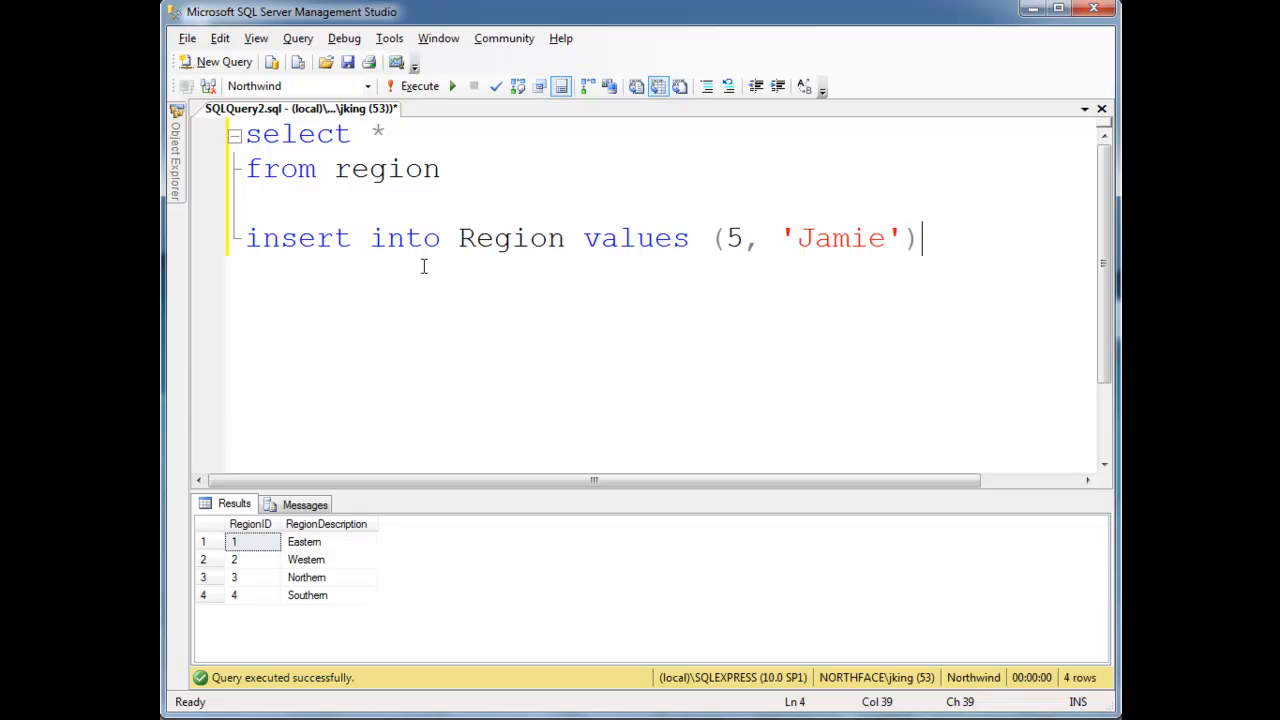
mouse_move(508, 416)
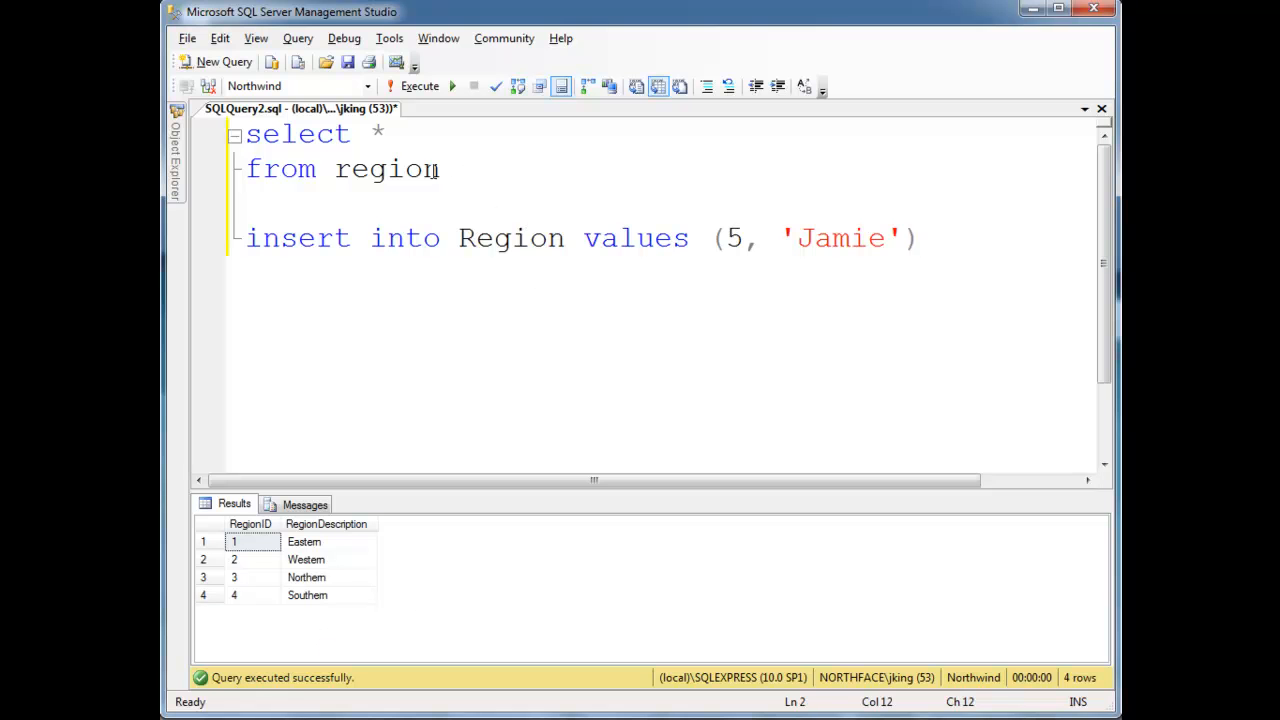
left_click_drag(246, 238, 918, 238)
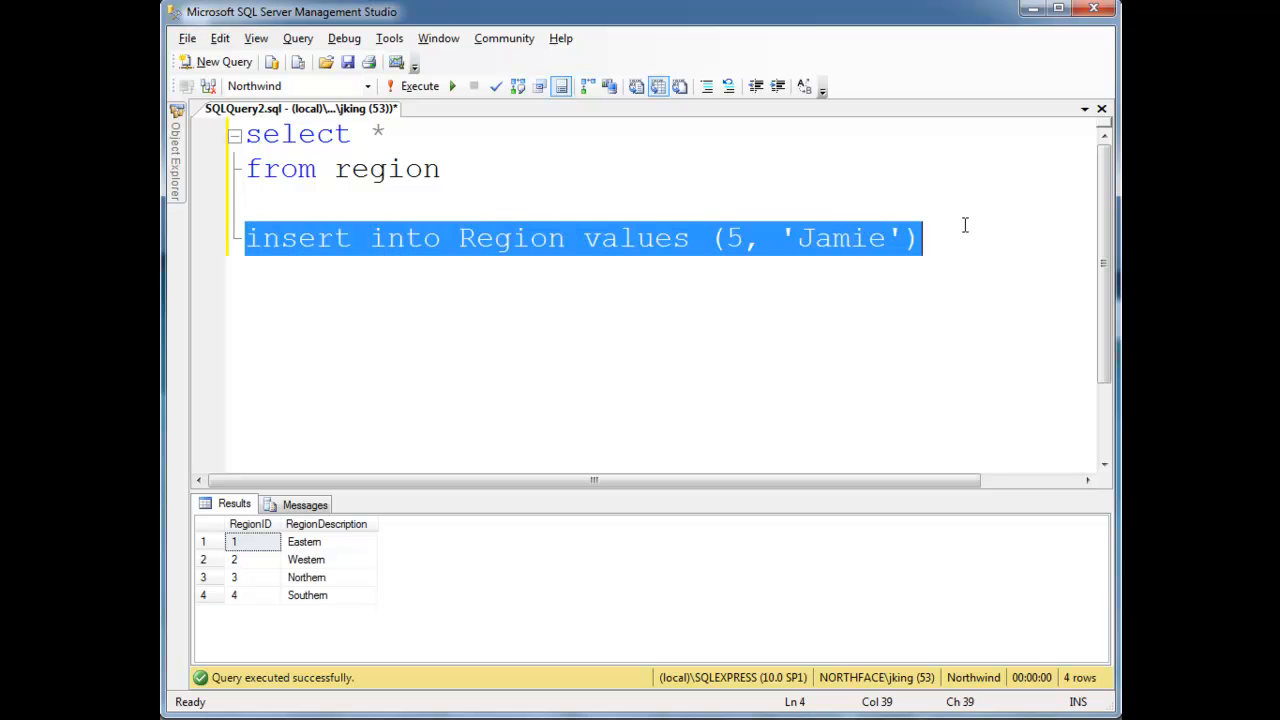
mouse_move(352, 278)
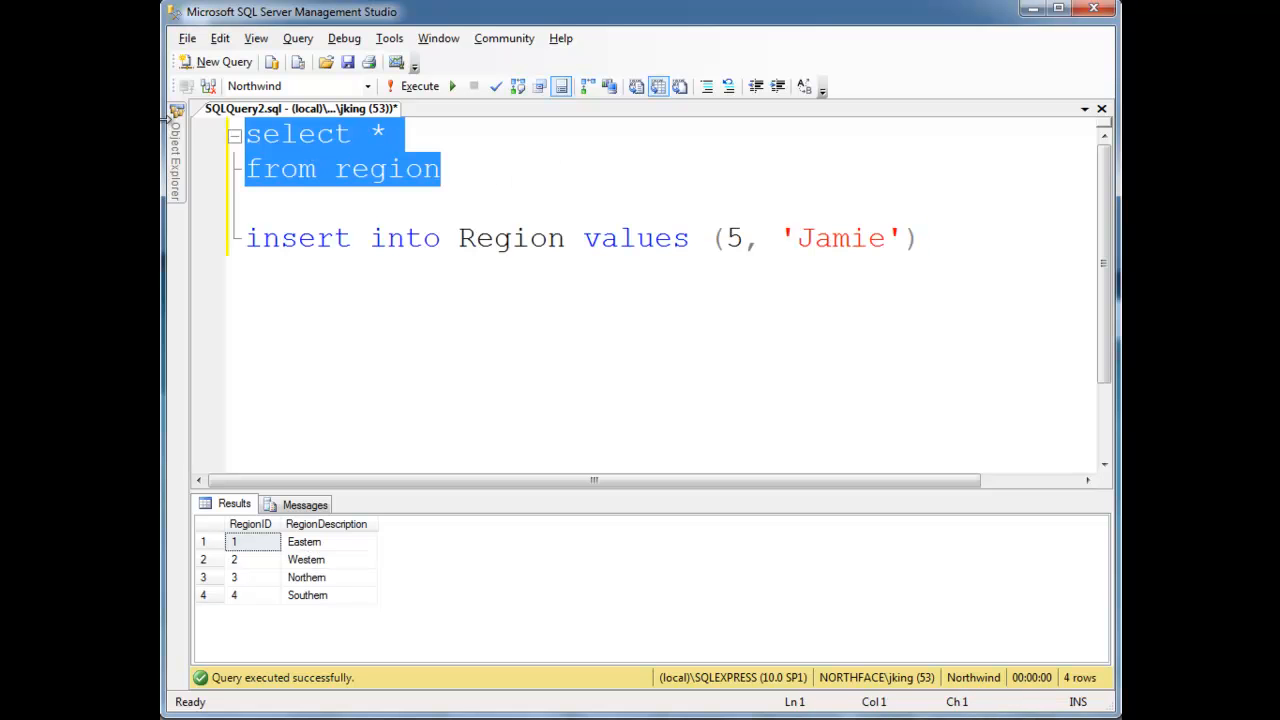
Run the region query, rerun the ID 5 insert to get the primary key violation, then list all five rows.
left_click(420, 84)
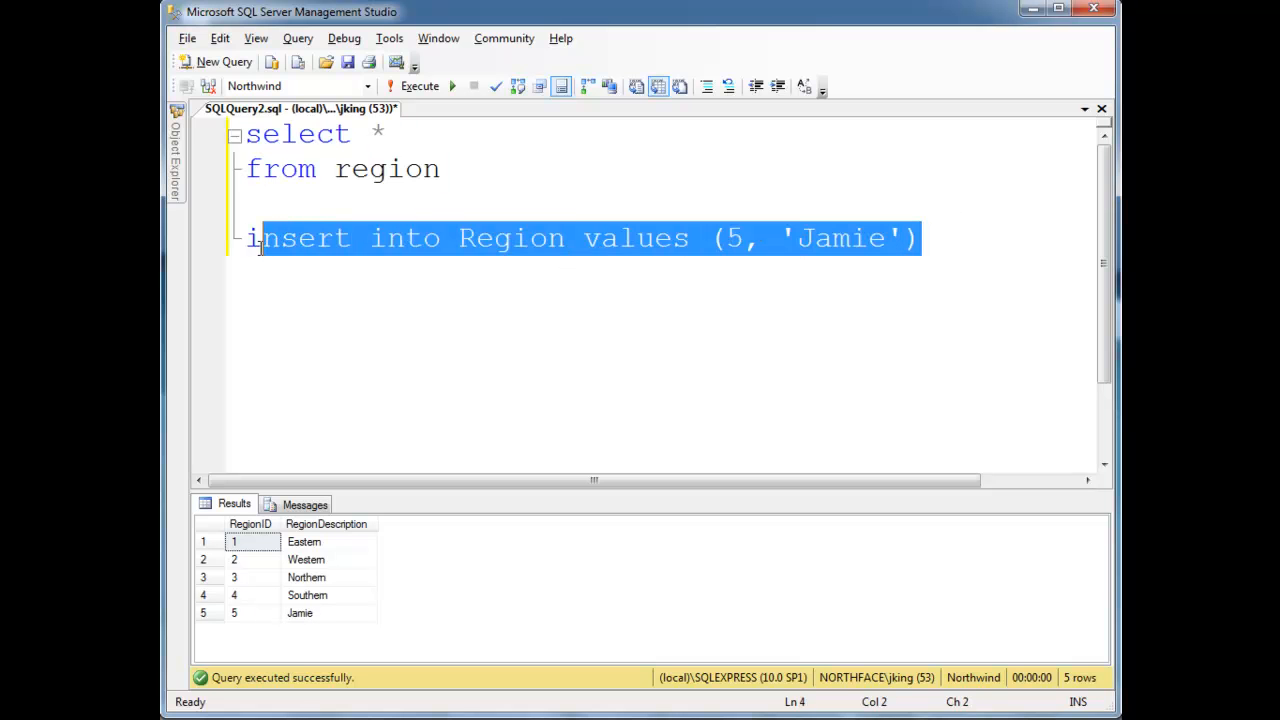
left_click(420, 84)
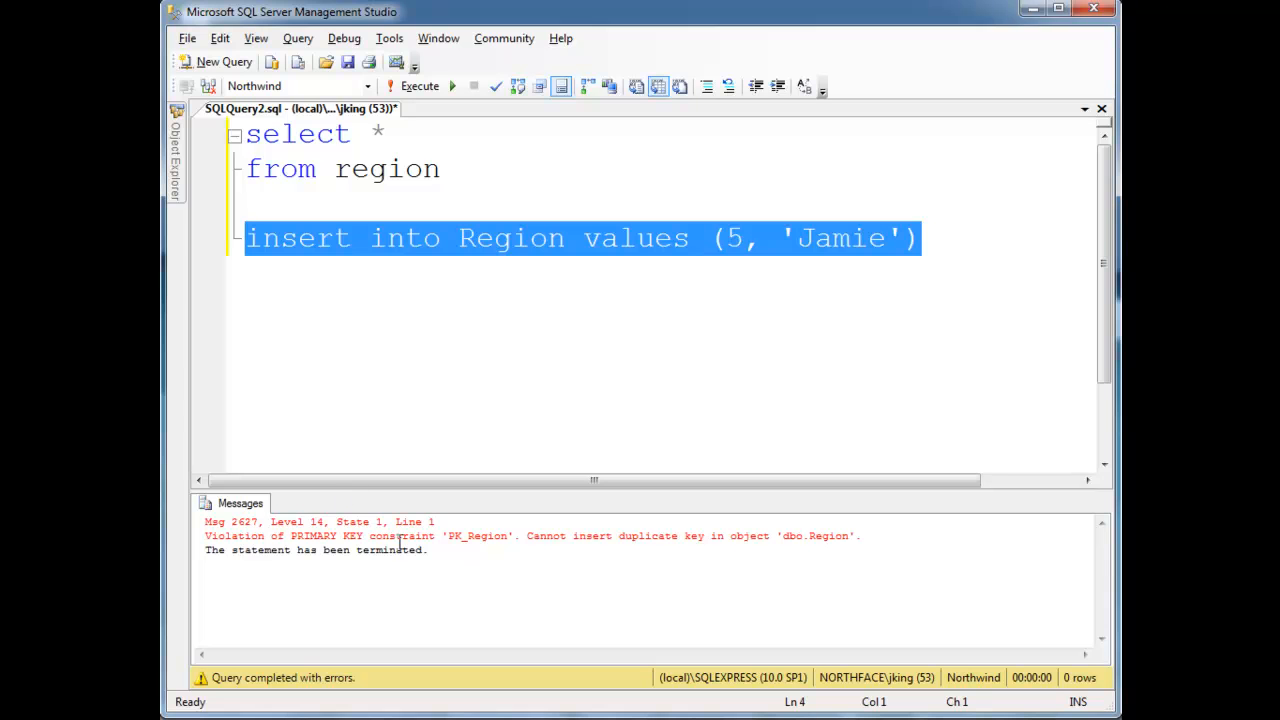
mouse_move(518, 532)
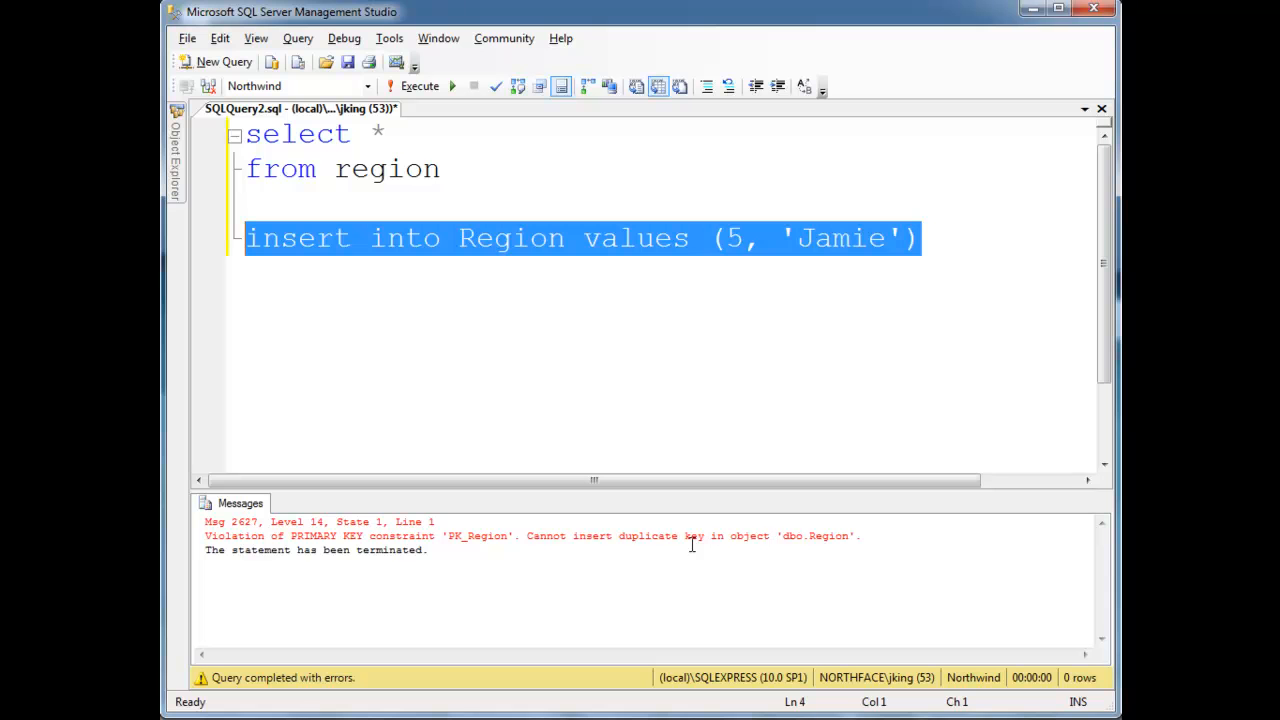
mouse_move(456, 168)
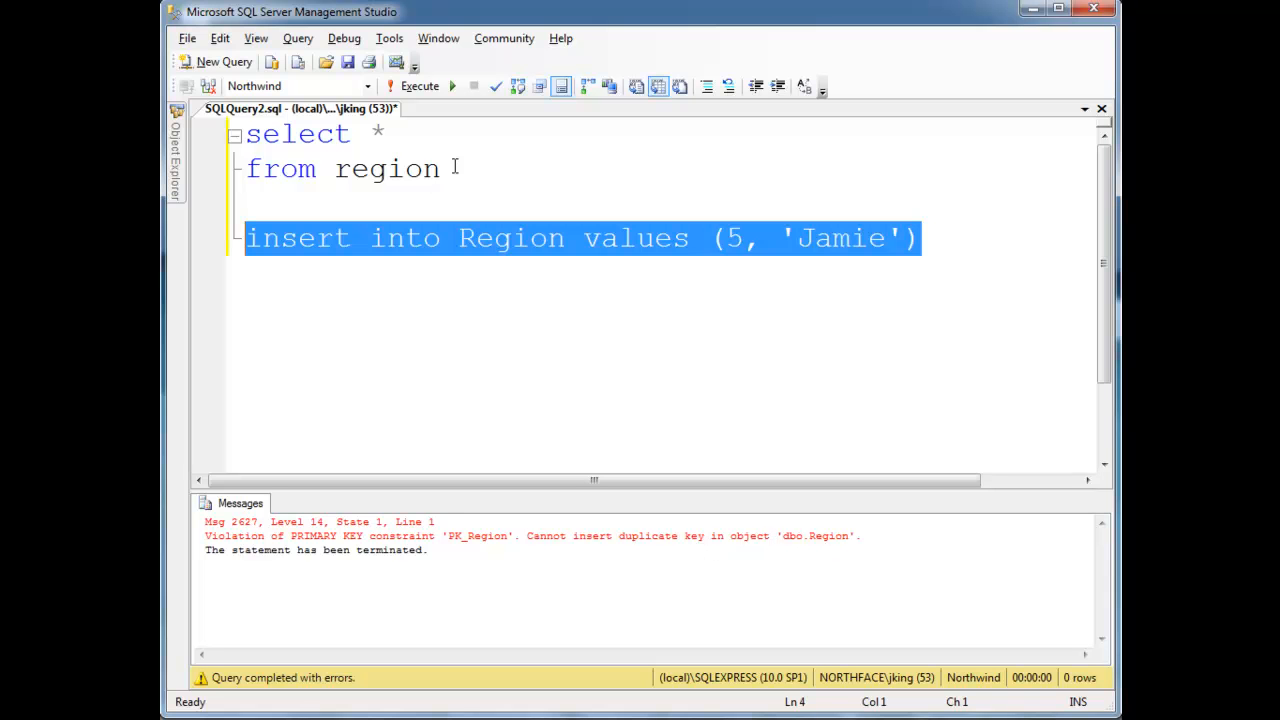
left_click(420, 84)
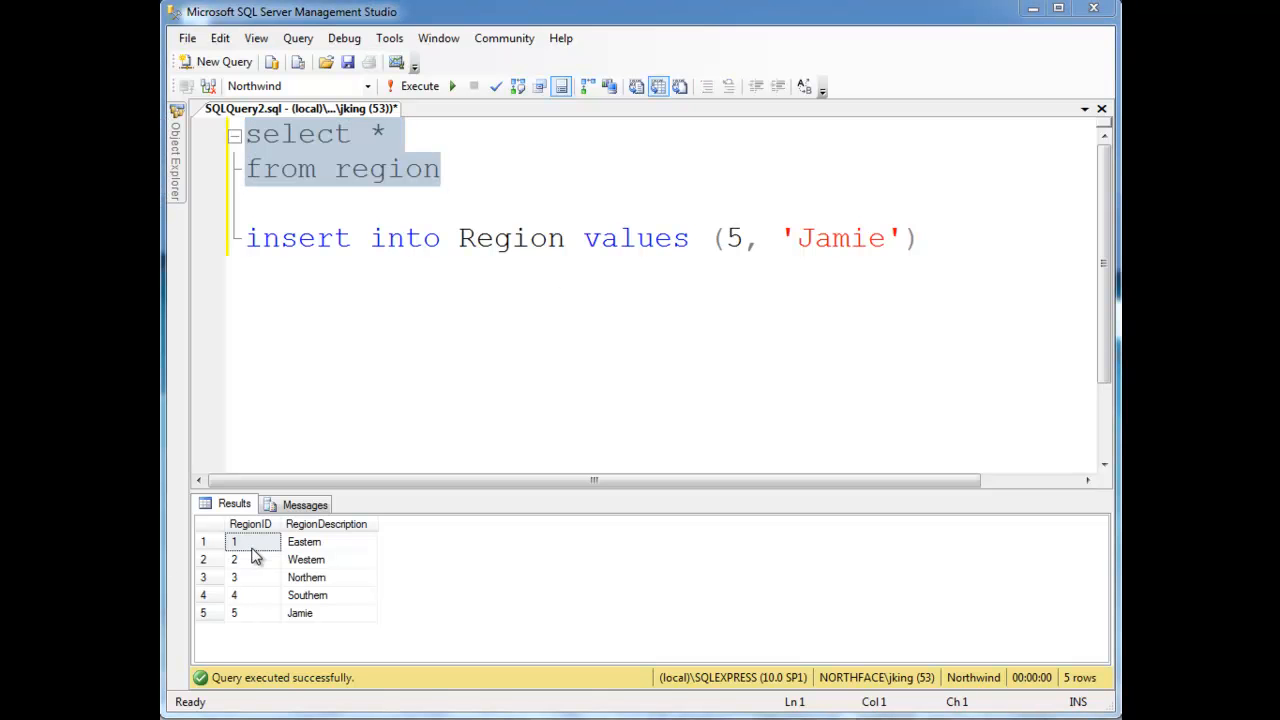
mouse_move(250, 628)
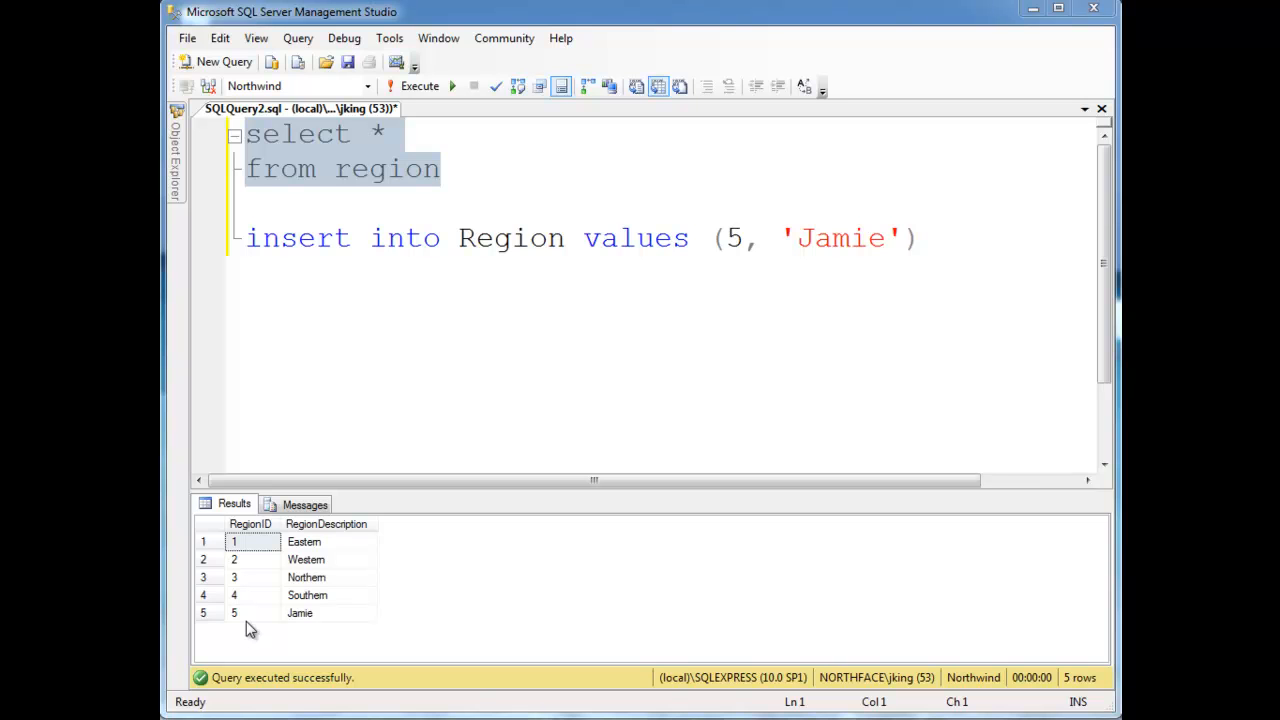
mouse_move(264, 612)
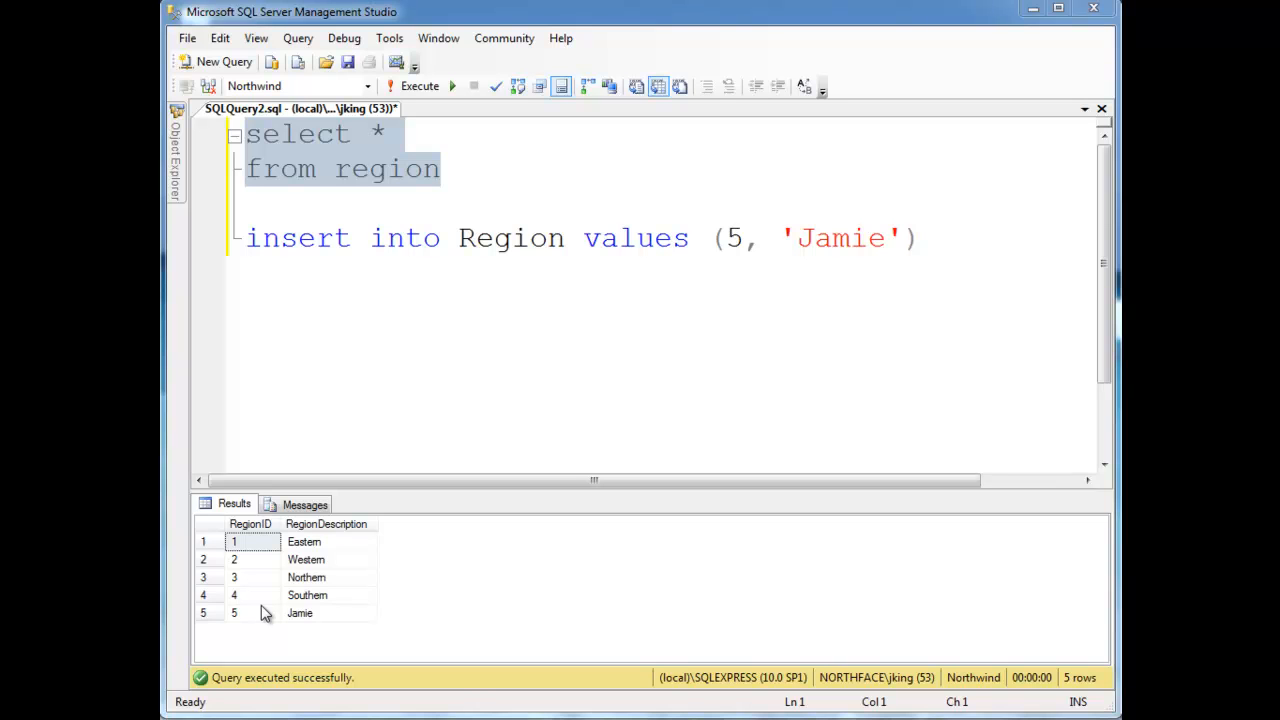
mouse_move(268, 608)
type("6")
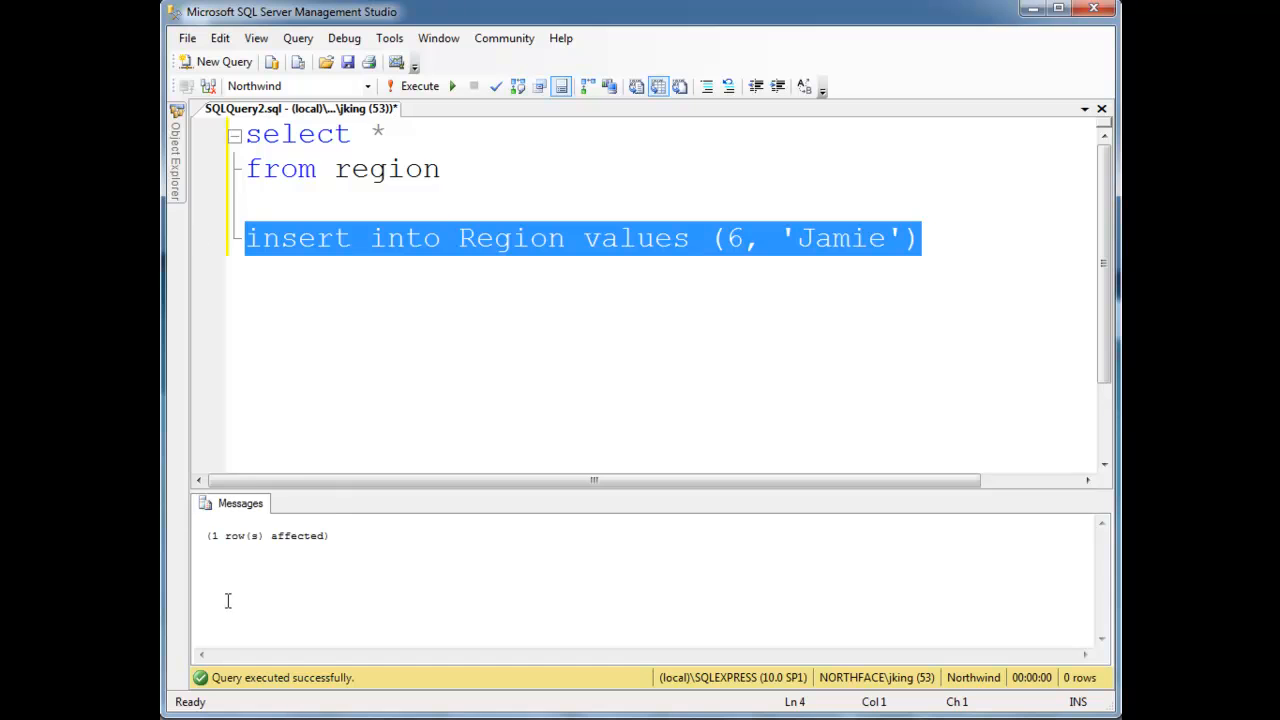
mouse_move(274, 558)
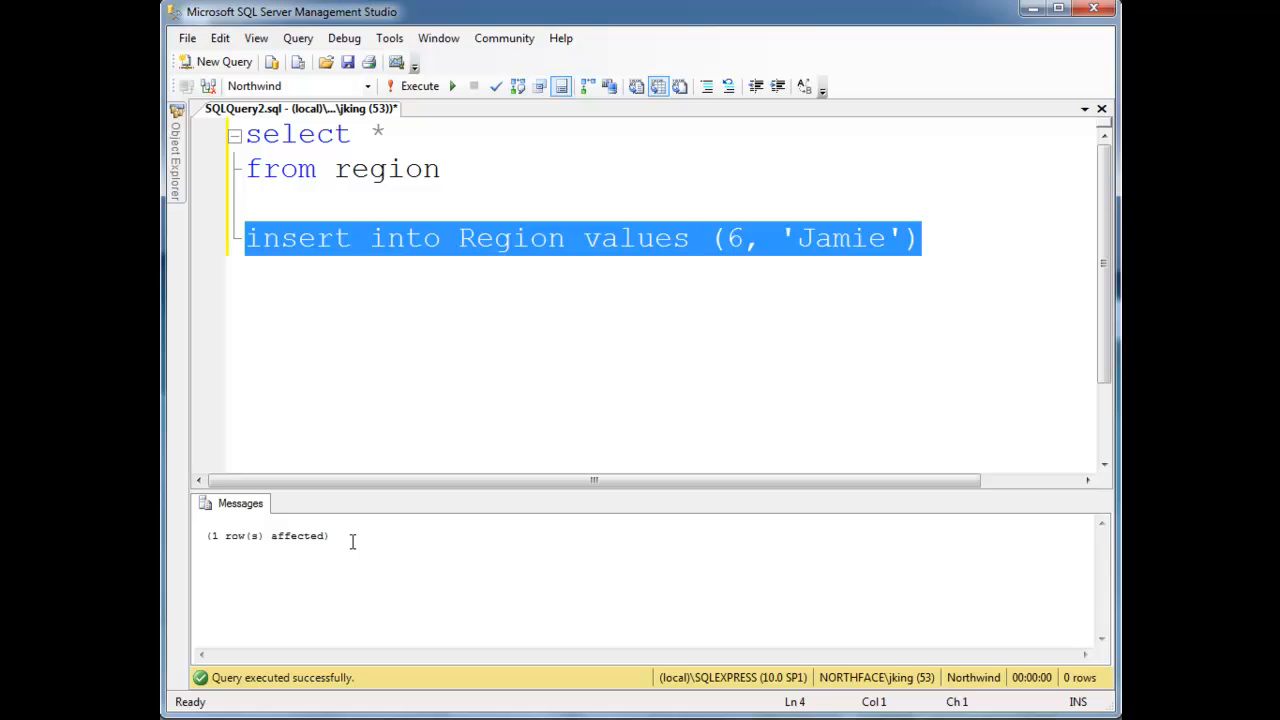
Rerun the region query showing six rows, then select the insert's values clause for replacement.
left_click(440, 168)
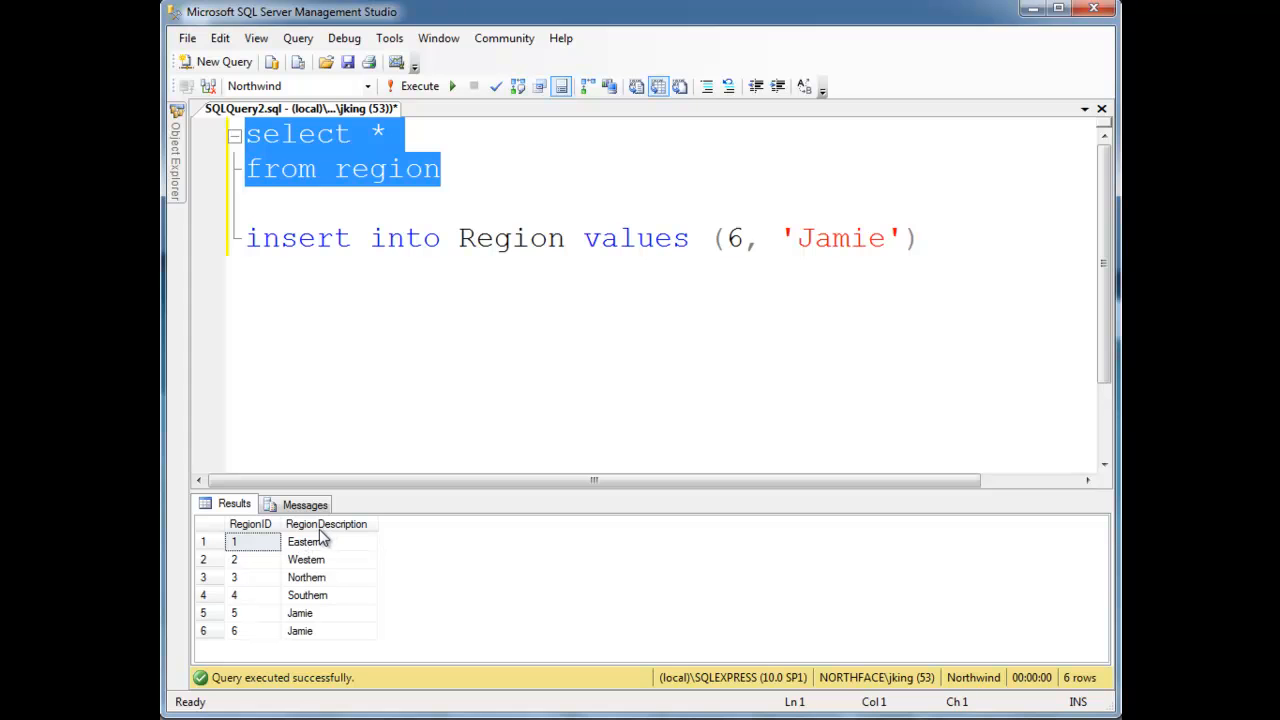
mouse_move(316, 640)
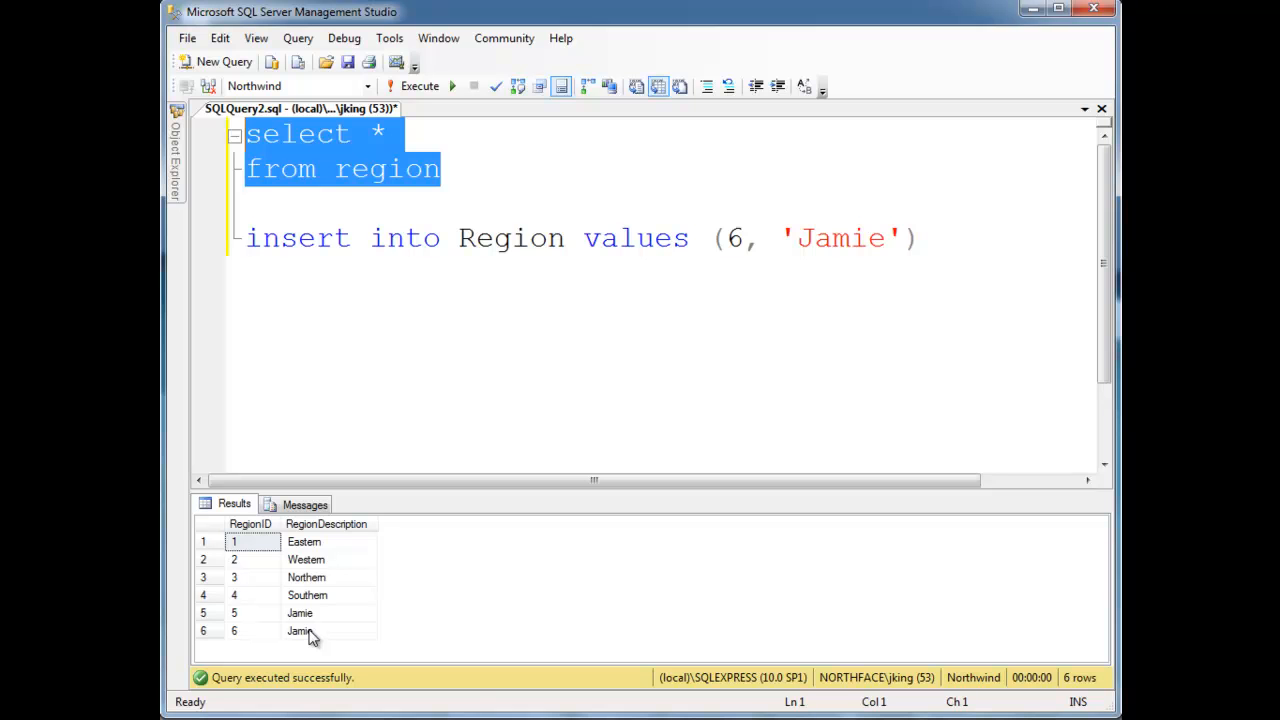
mouse_move(252, 634)
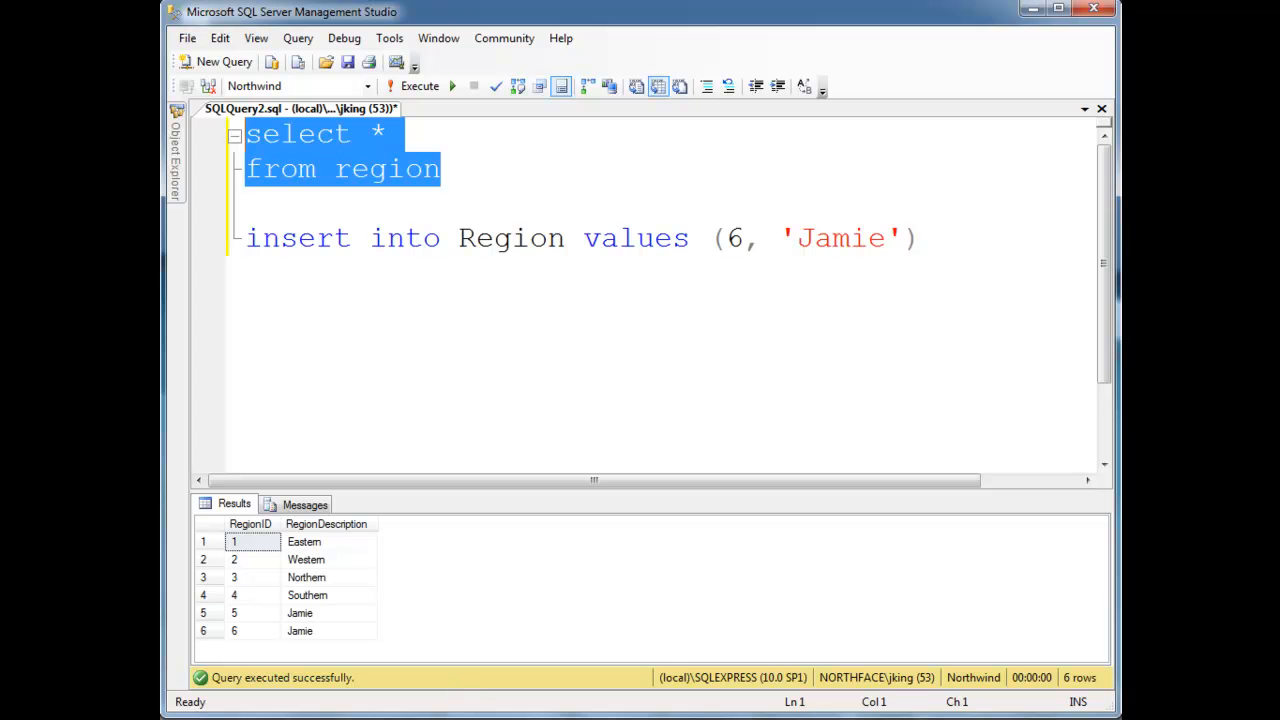
mouse_move(644, 244)
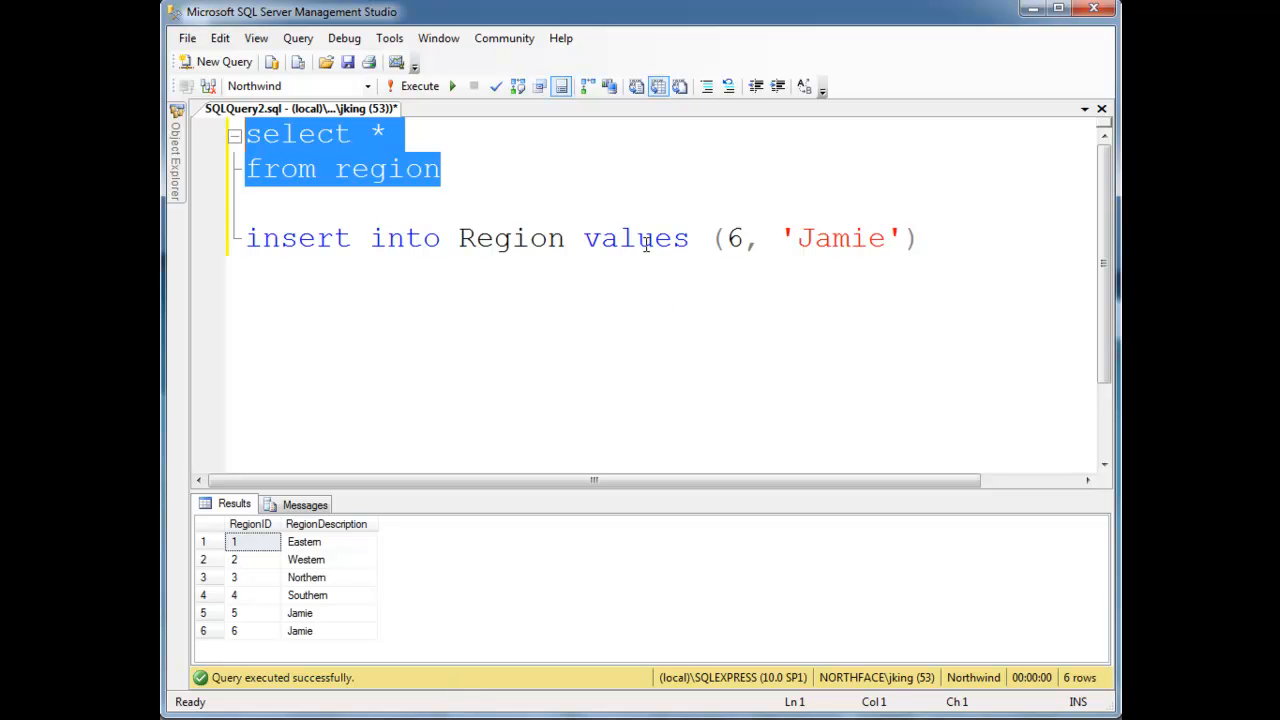
double_click(636, 238)
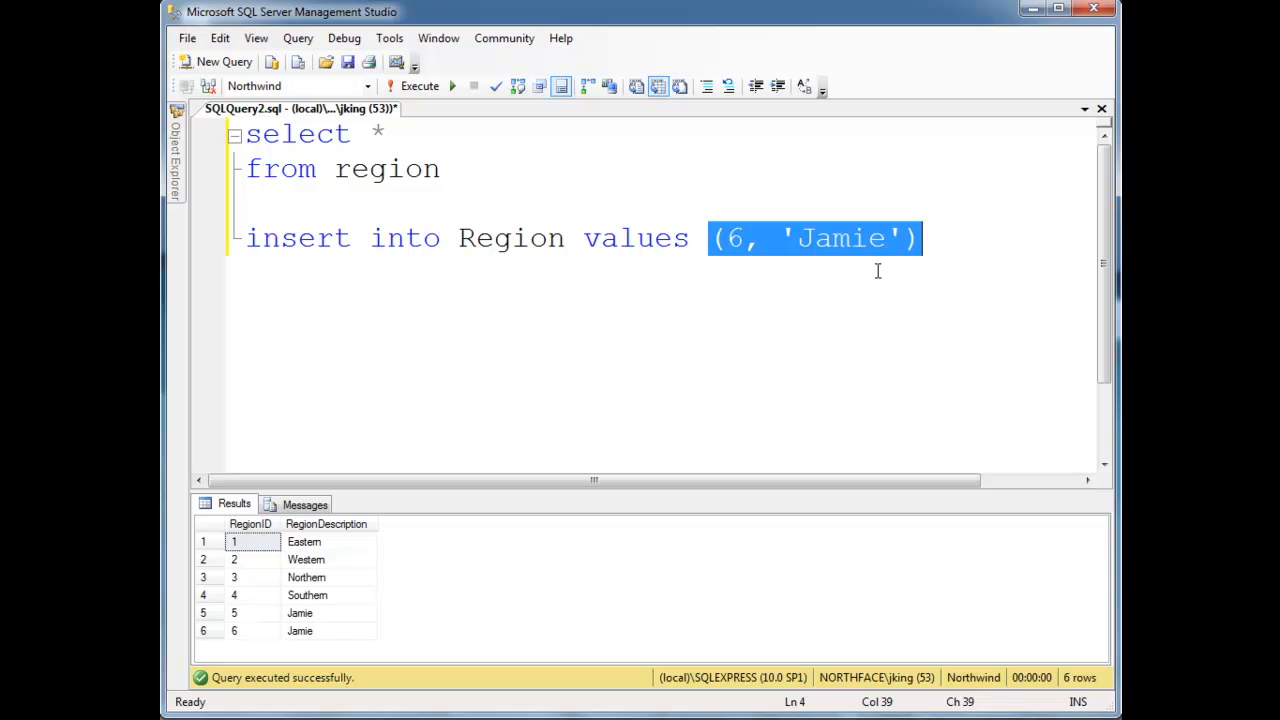
mouse_move(872, 268)
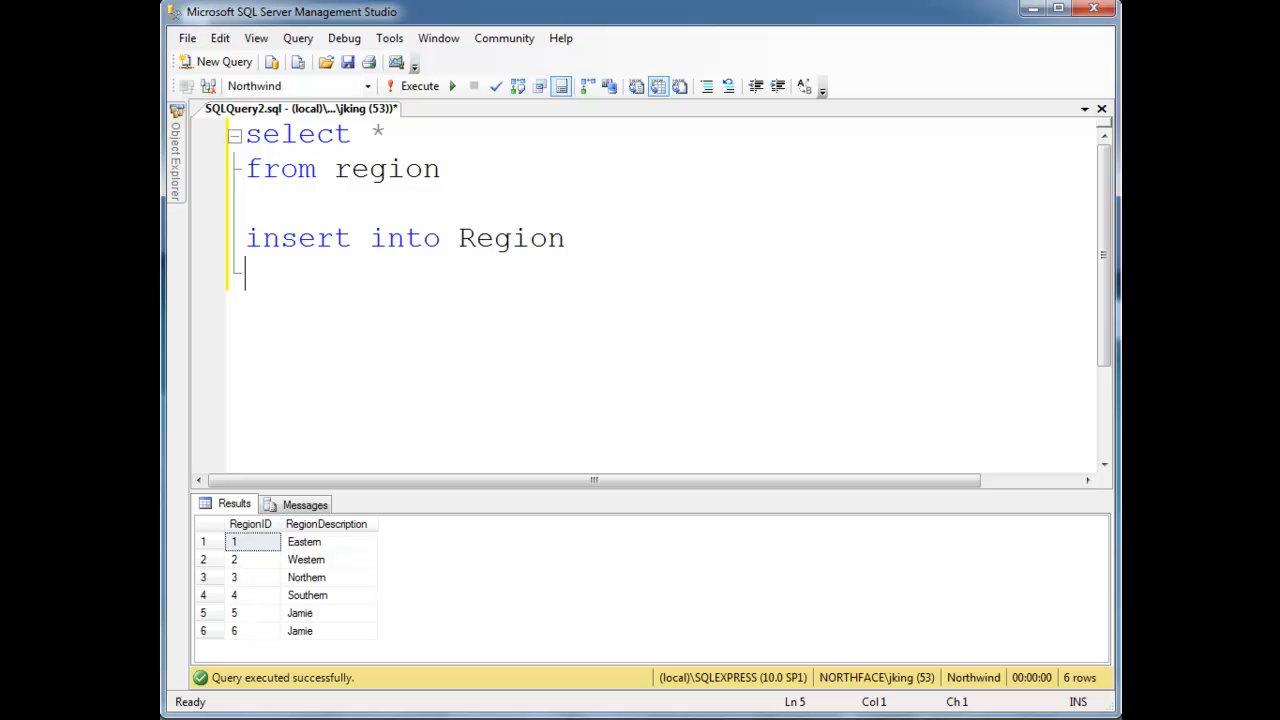
Write the inner select regionid, regiondescription from region and select it to test.
type("select")
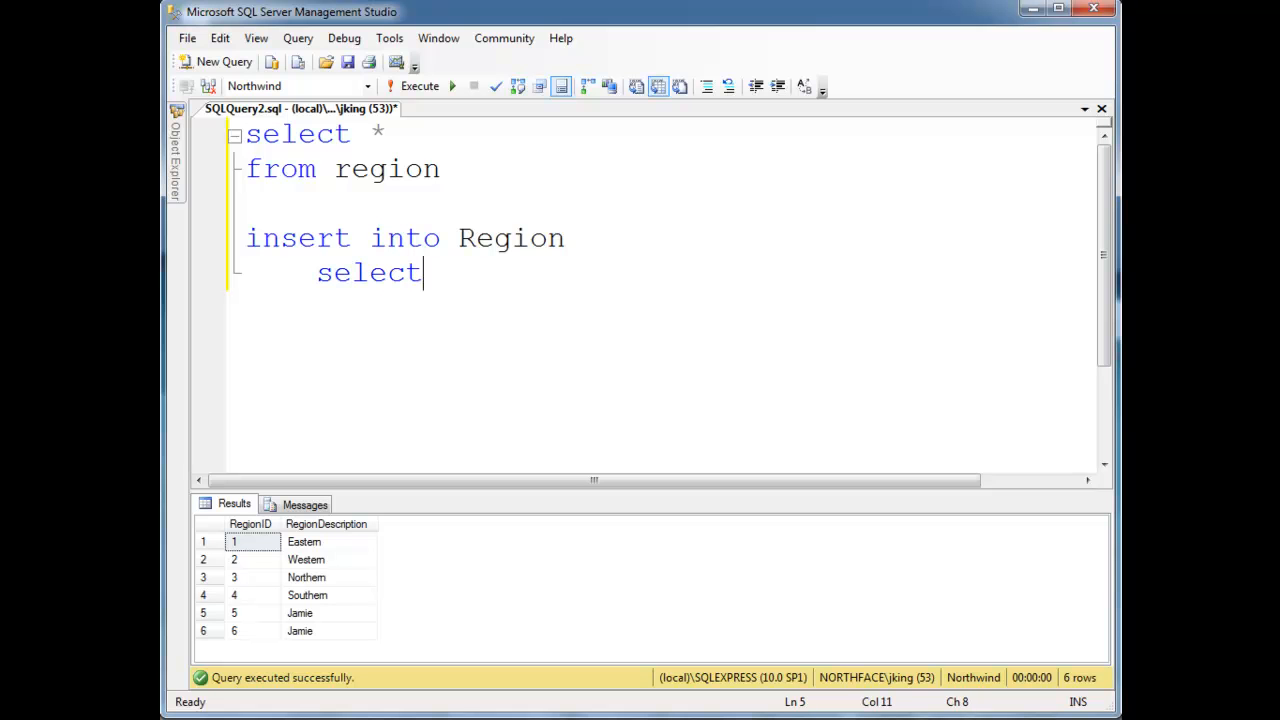
type("regionid * 2,")
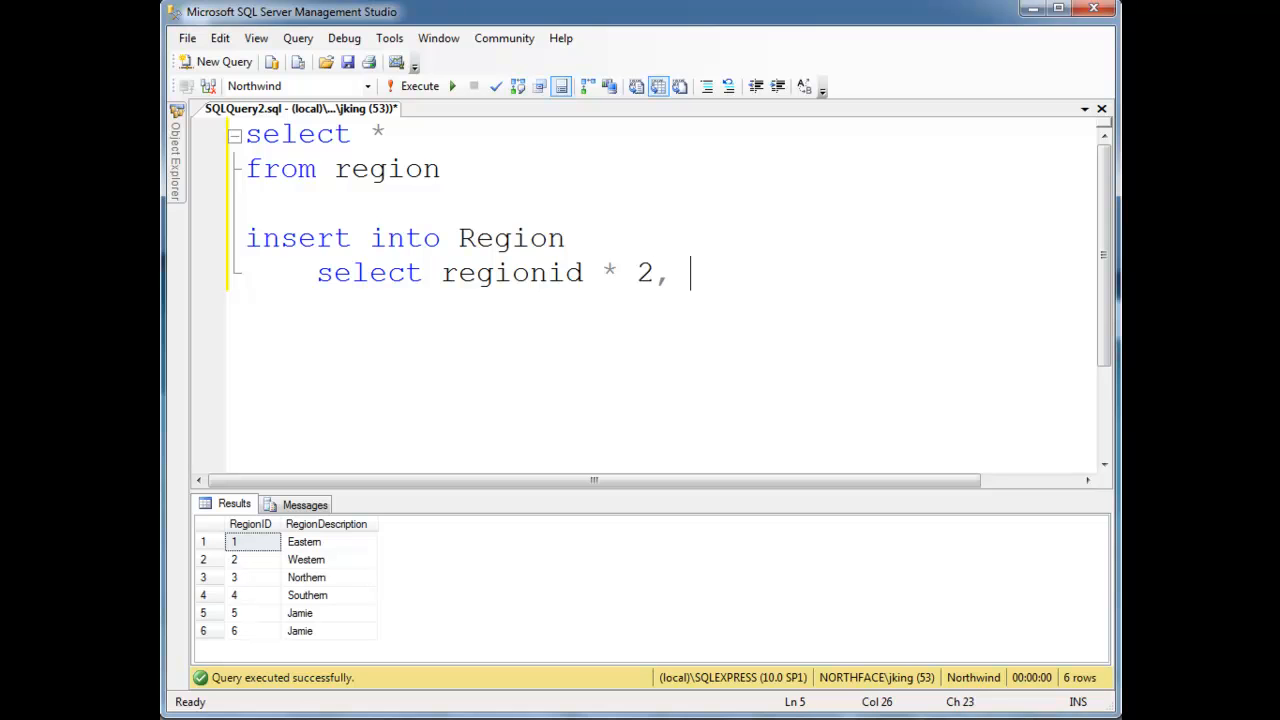
type("region")
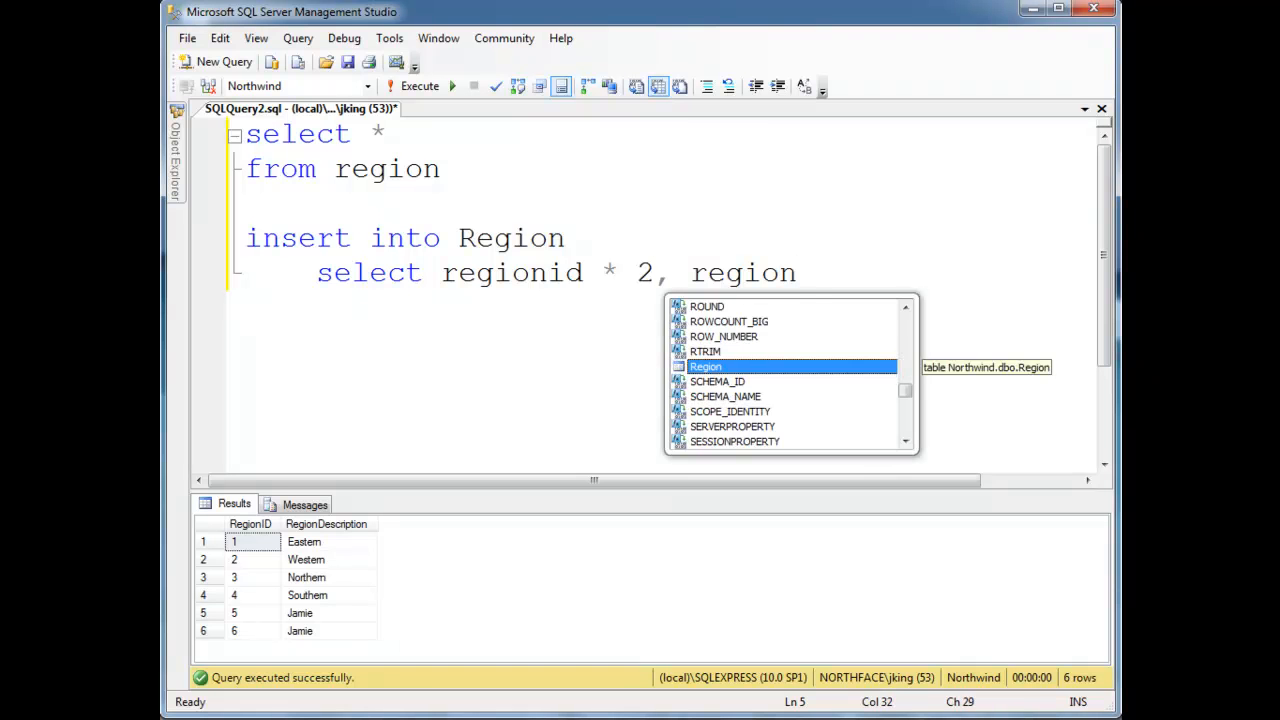
type("description")
type("from region")
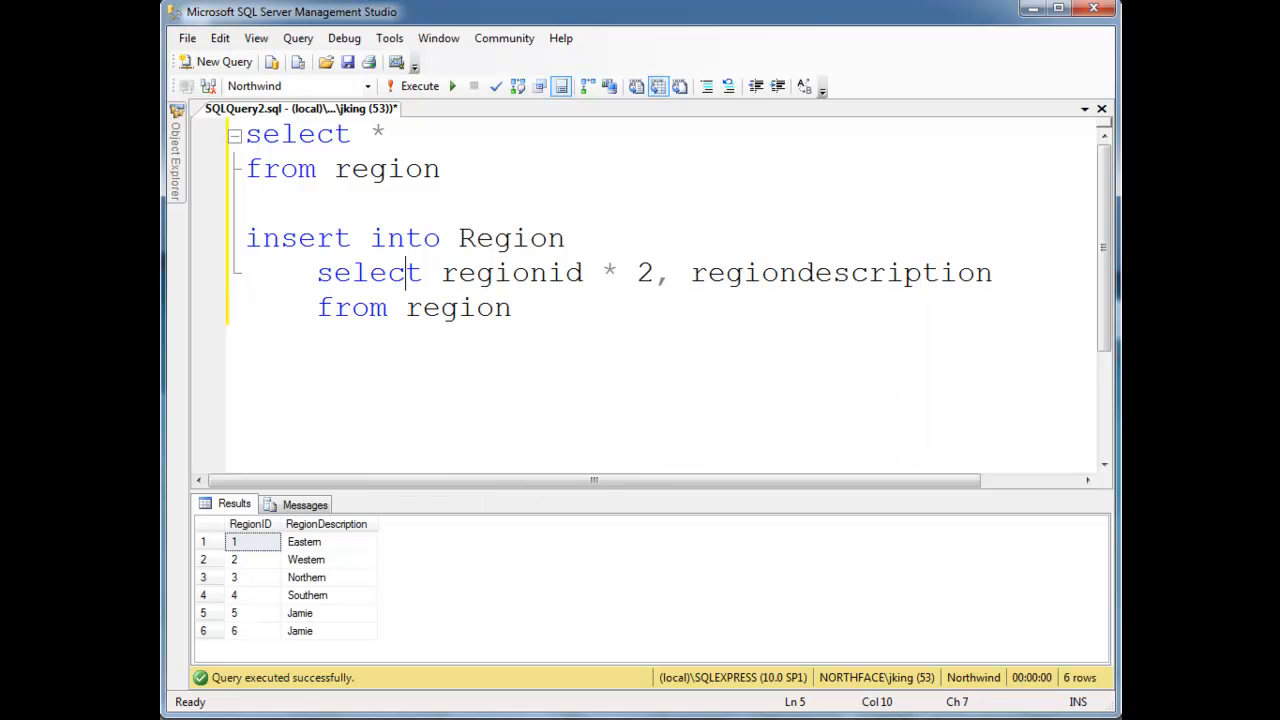
left_click(512, 238)
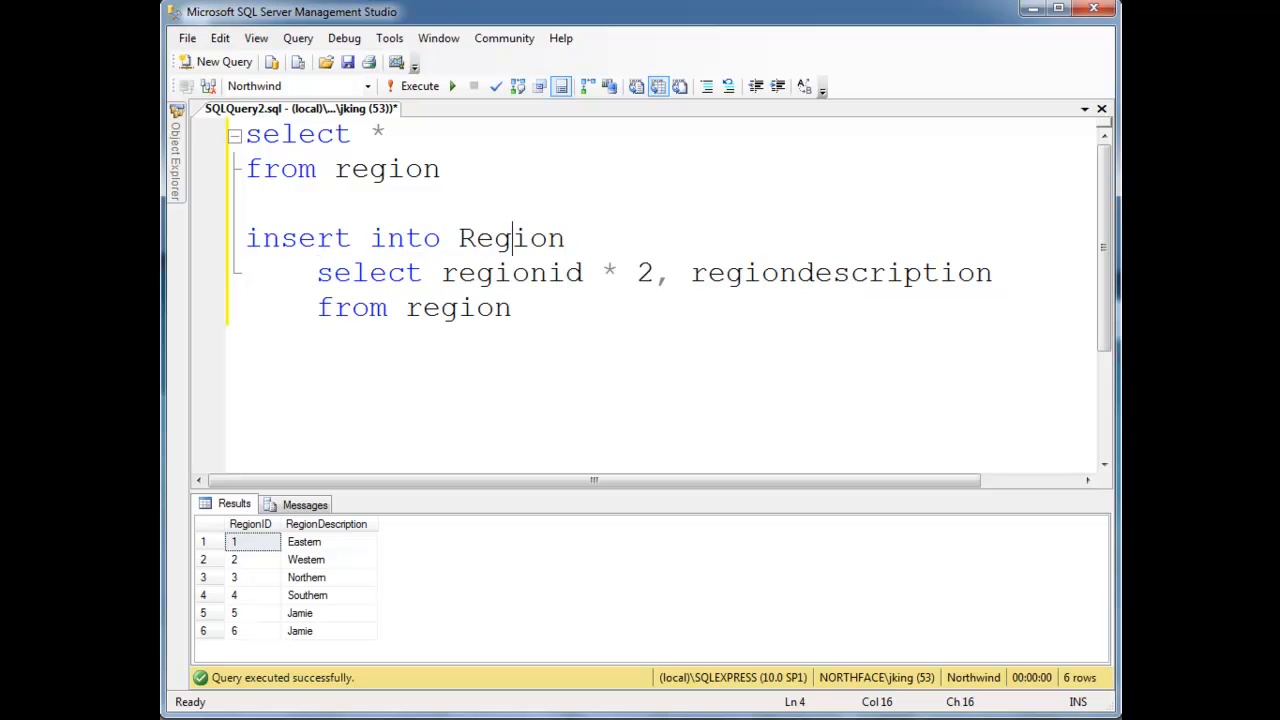
double_click(368, 272)
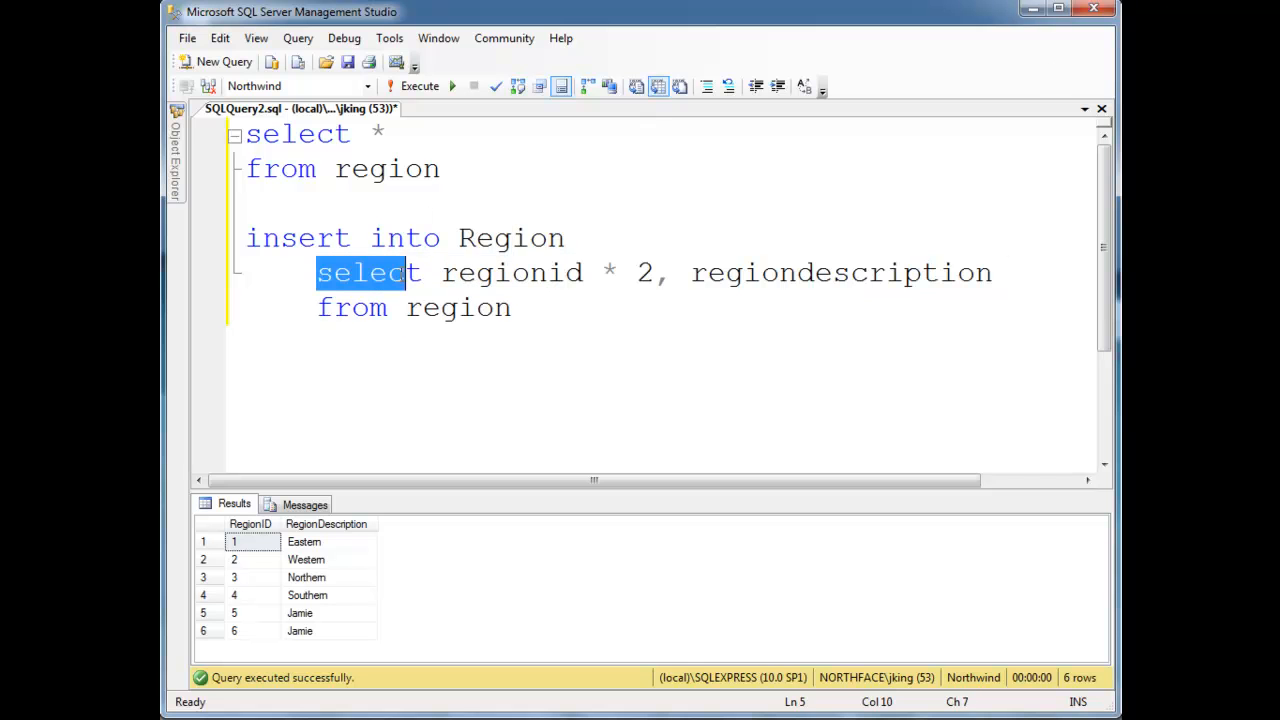
left_click_drag(400, 272, 992, 272)
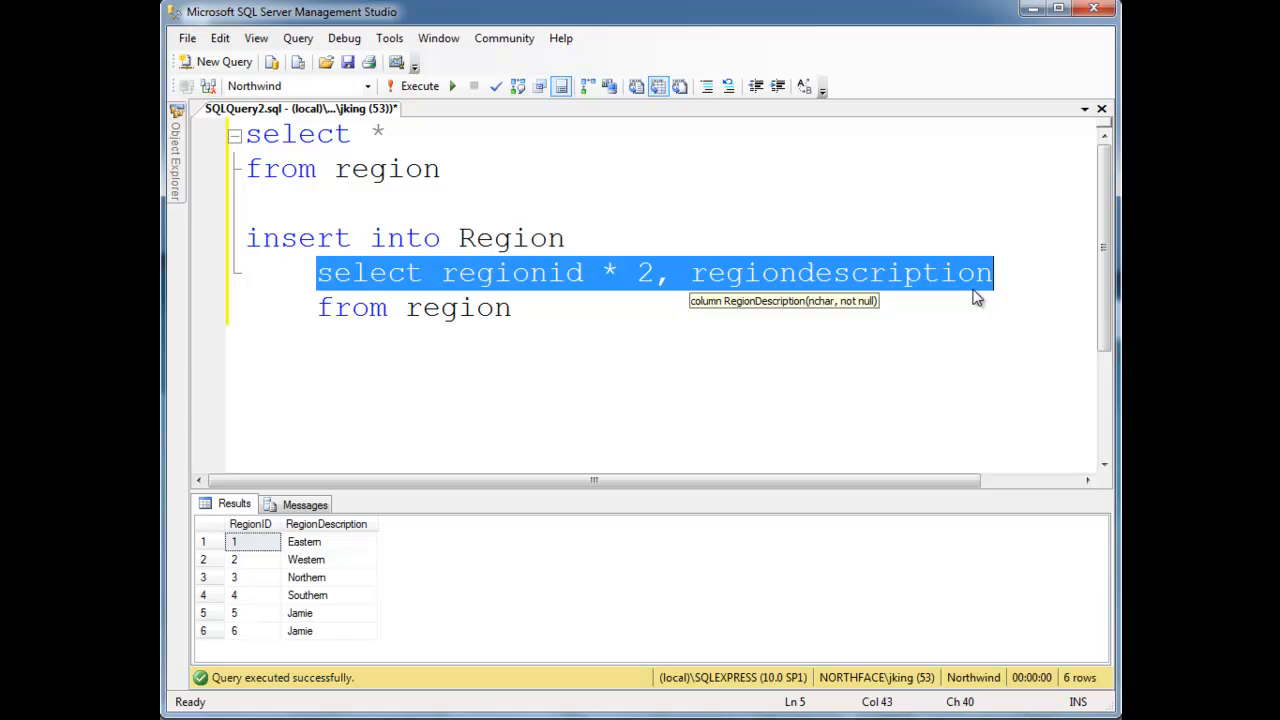
mouse_move(264, 548)
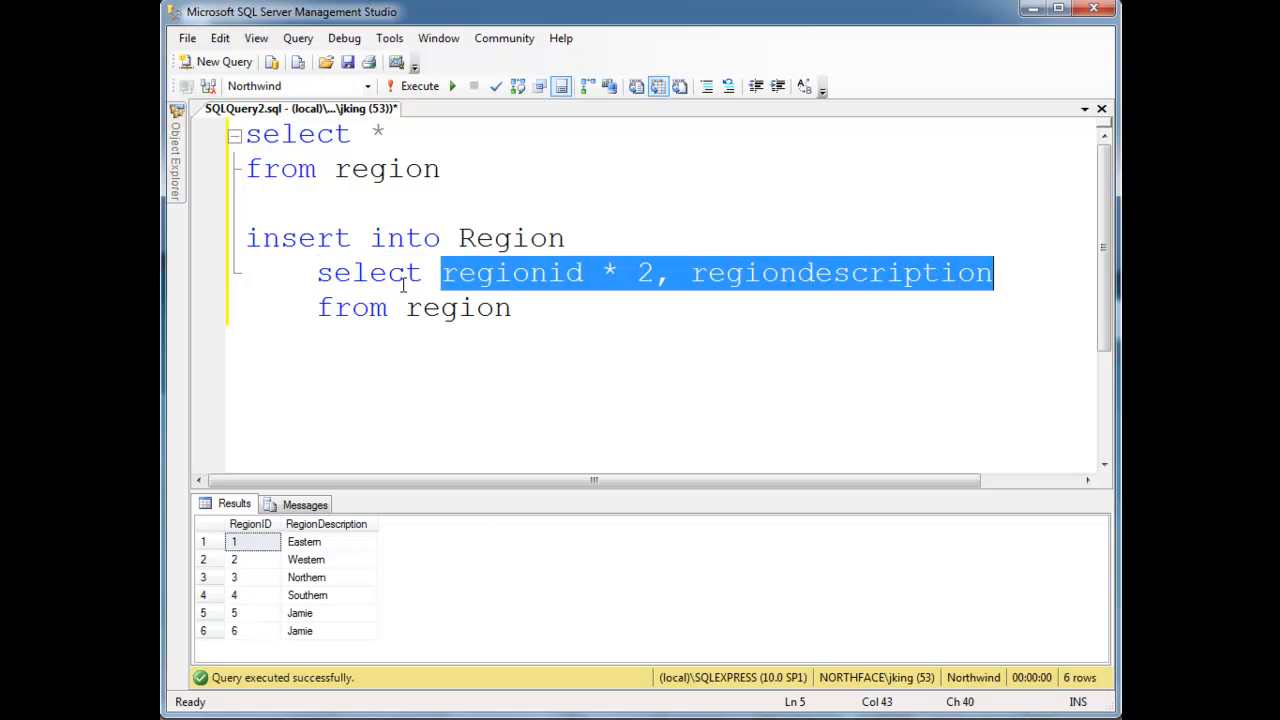
Change the selected column to regionid * 10 so copied IDs are multiplied by ten.
left_click(516, 308)
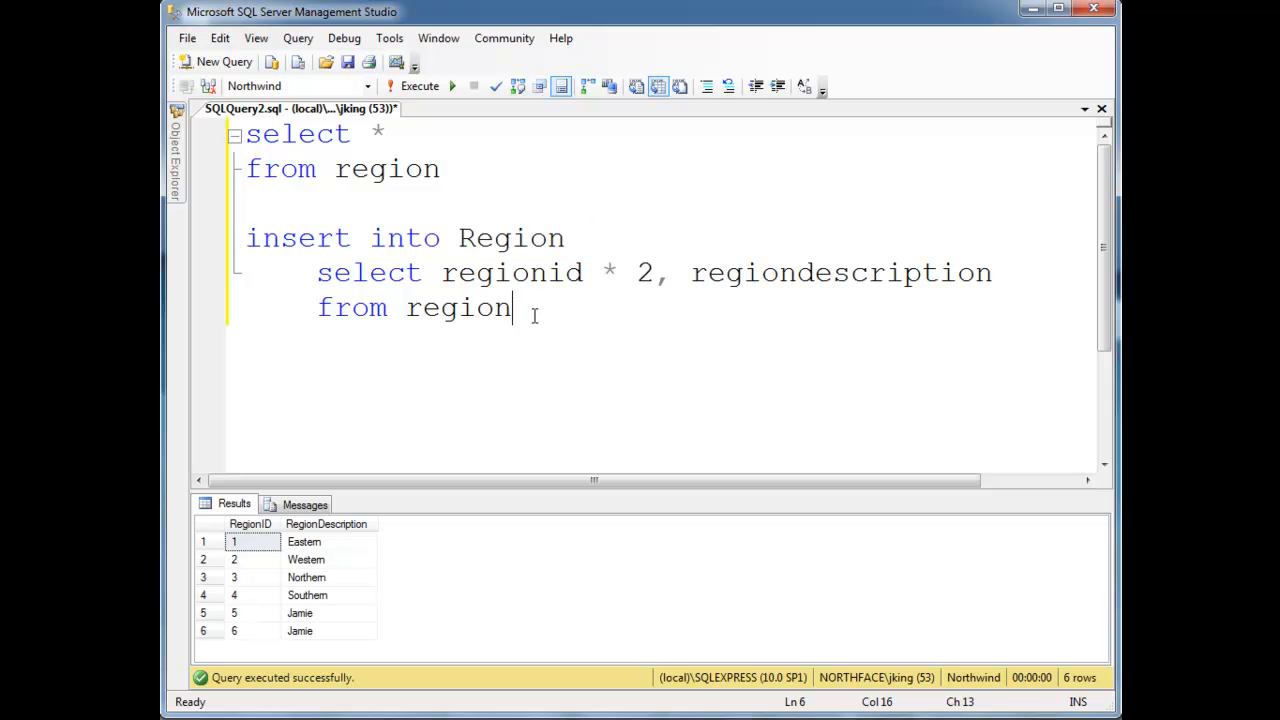
double_click(512, 272)
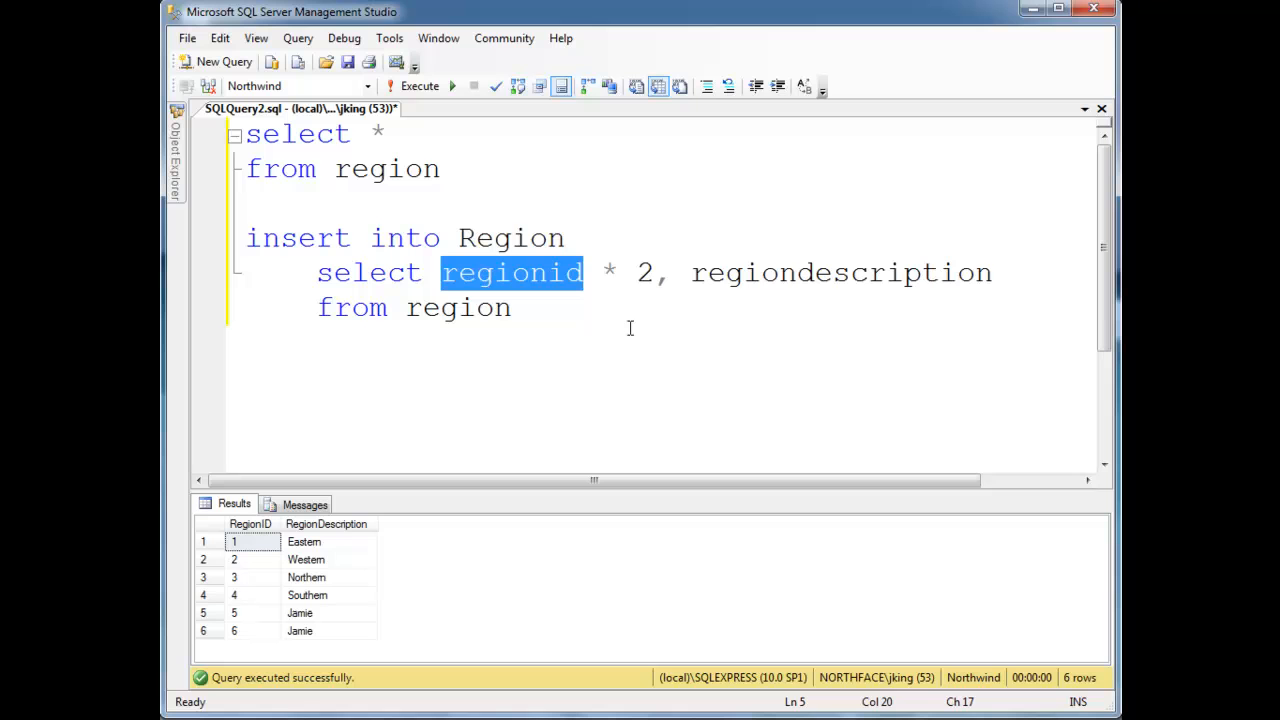
type("1")
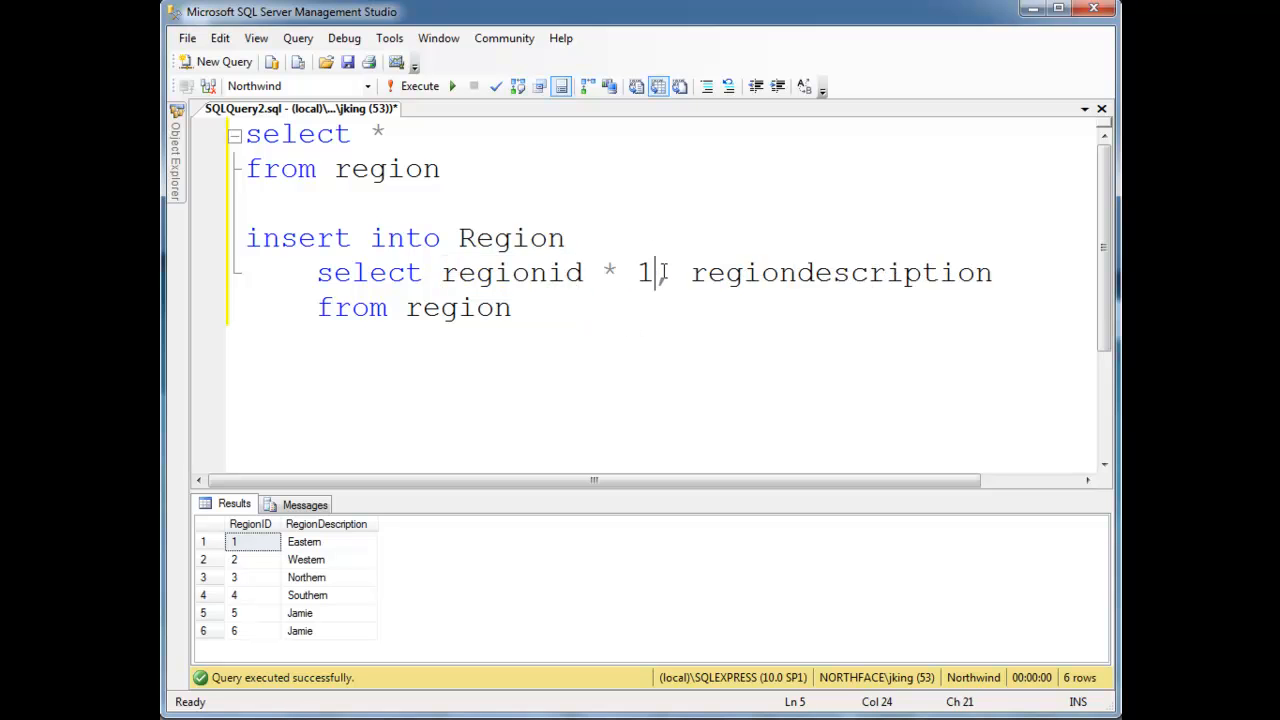
type("0,")
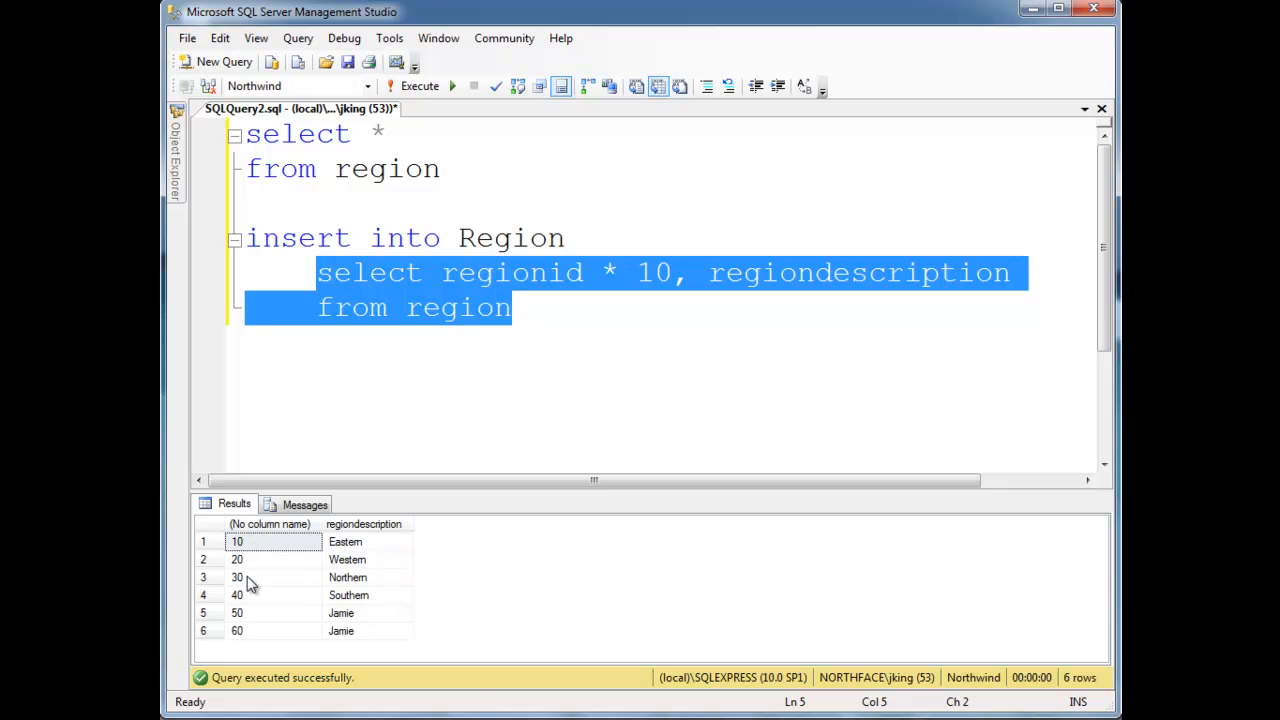
mouse_move(276, 588)
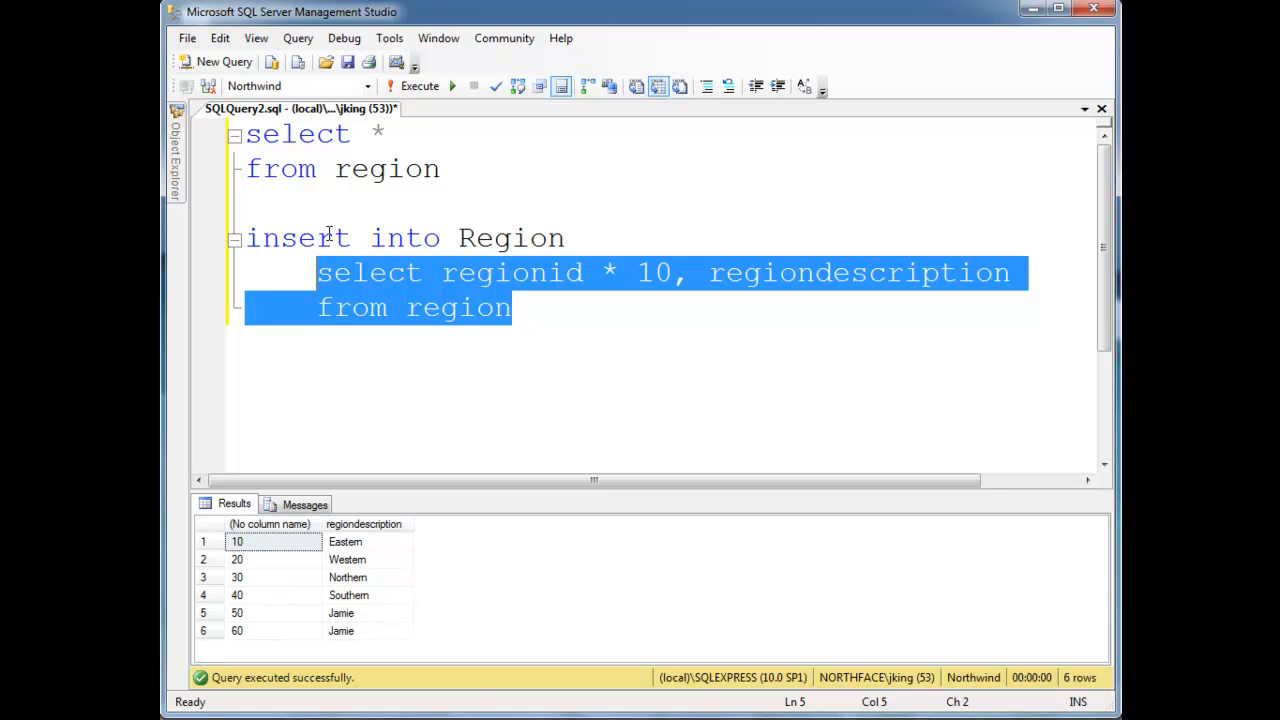
mouse_move(436, 418)
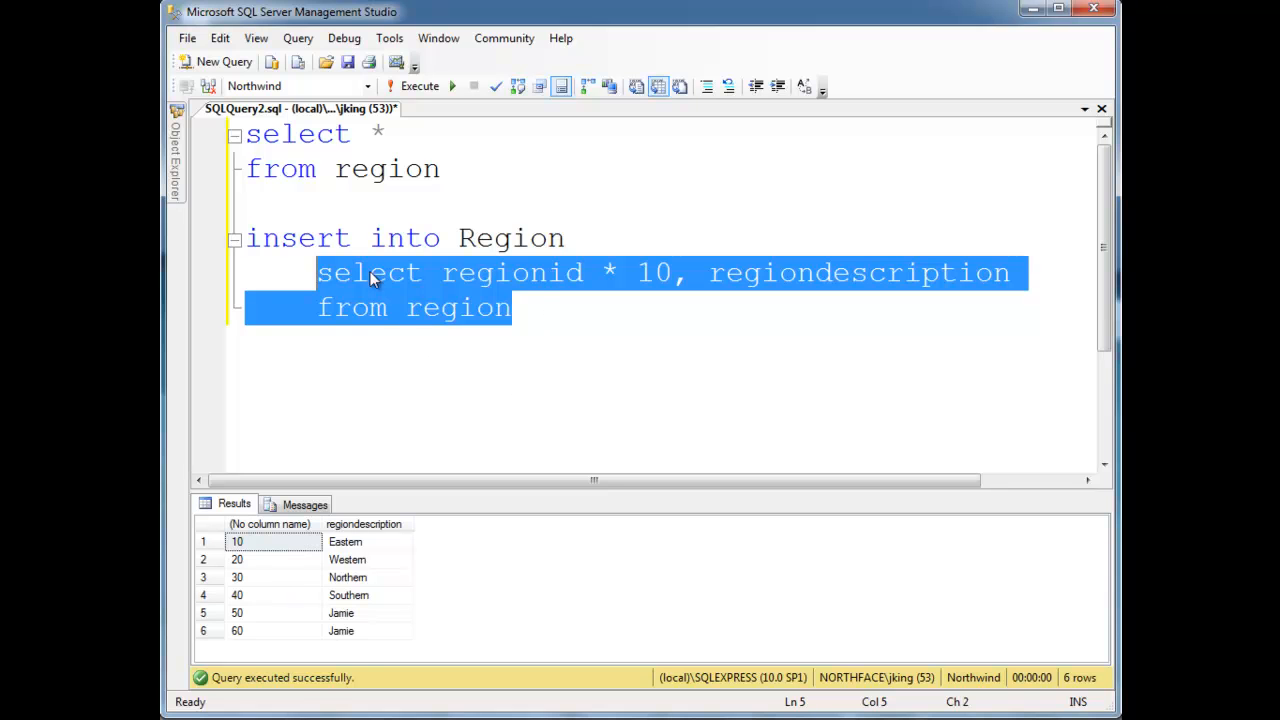
mouse_move(296, 600)
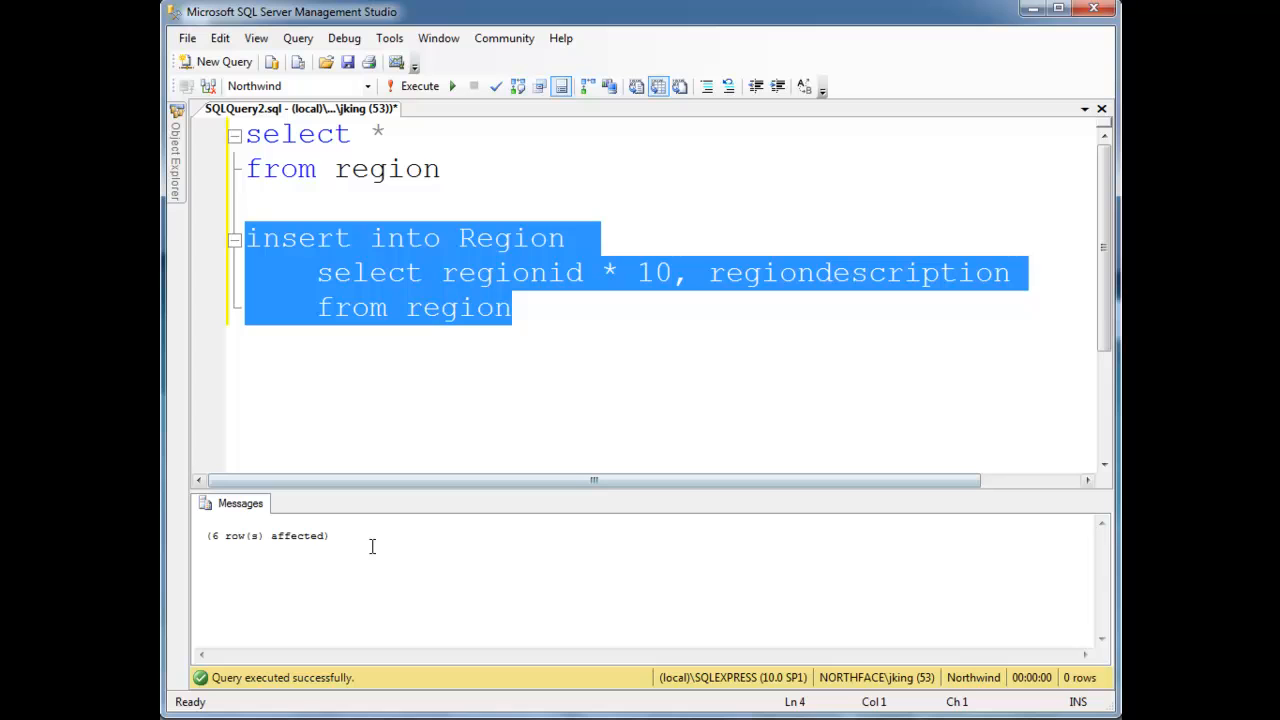
mouse_move(306, 578)
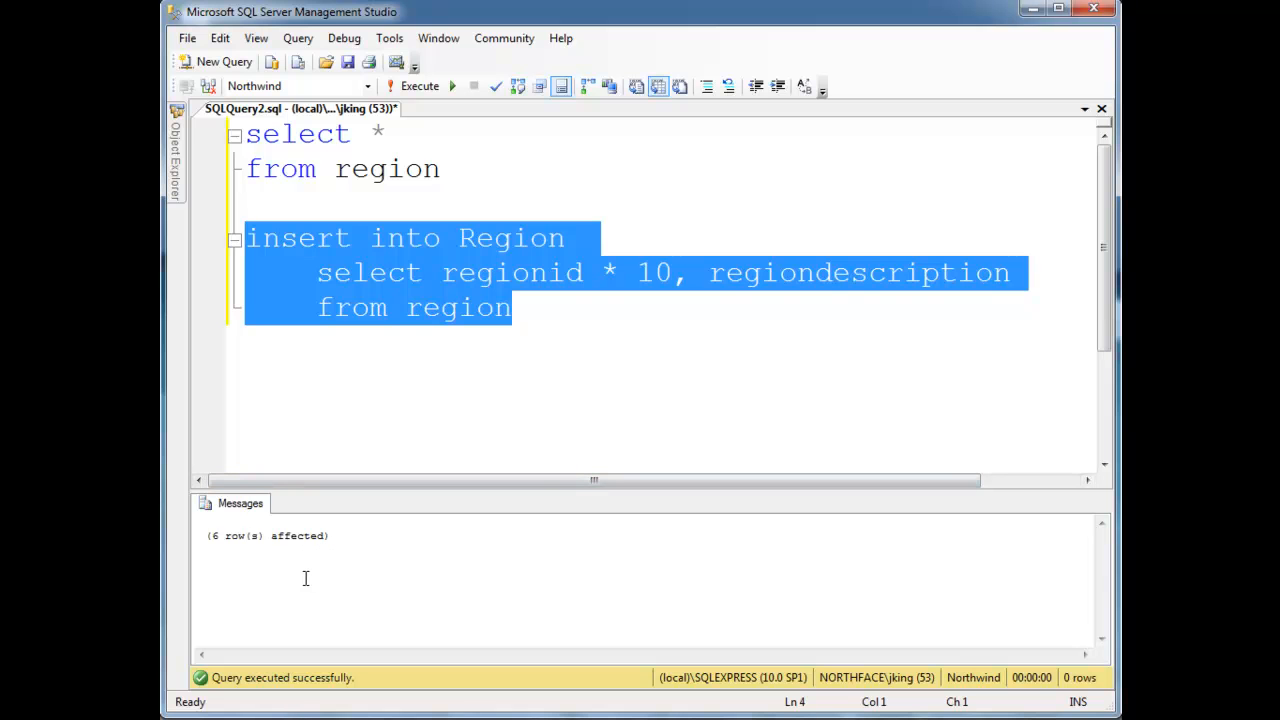
Run select * from region to show twelve rows including copied IDs 10 through 60.
left_click(438, 168)
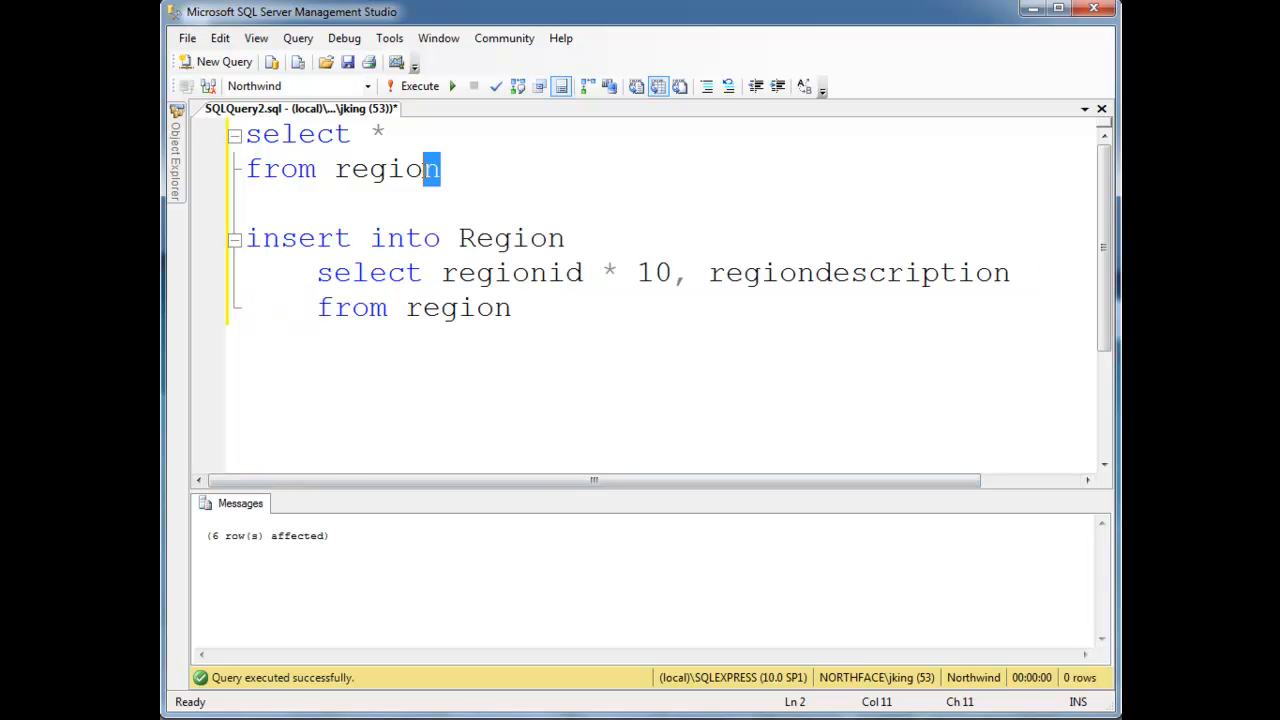
left_click(420, 86)
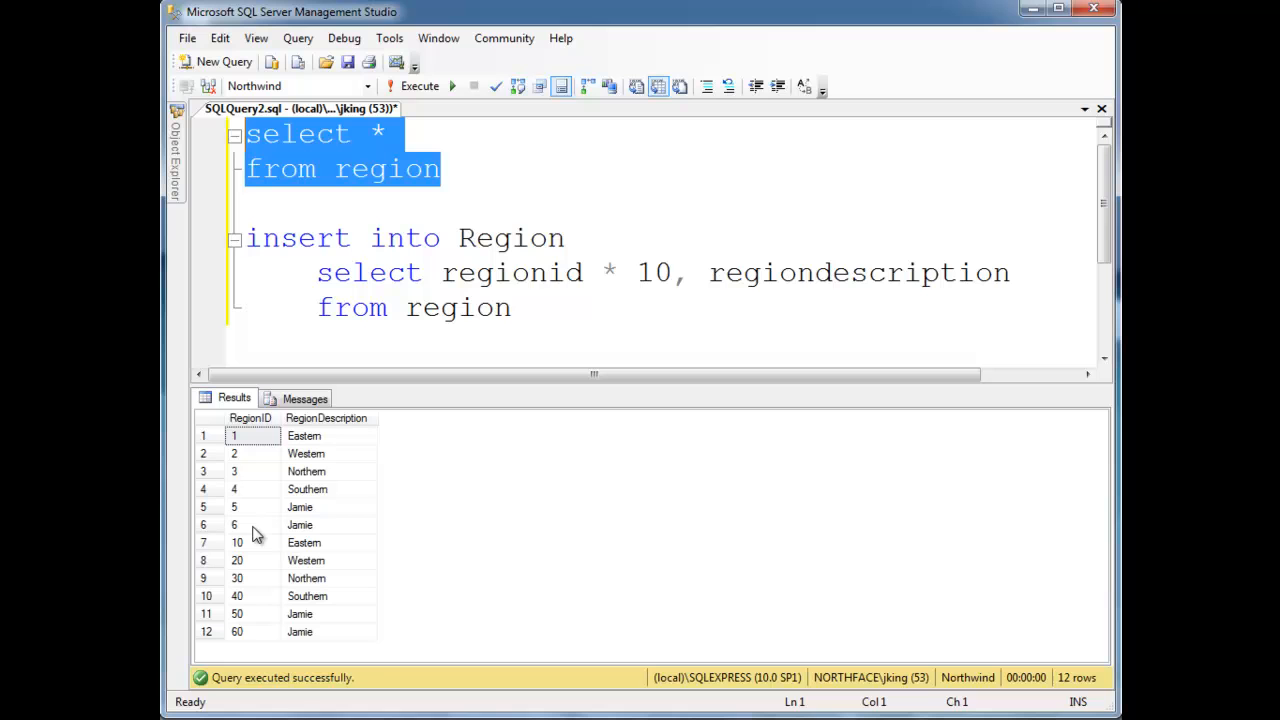
mouse_move(260, 560)
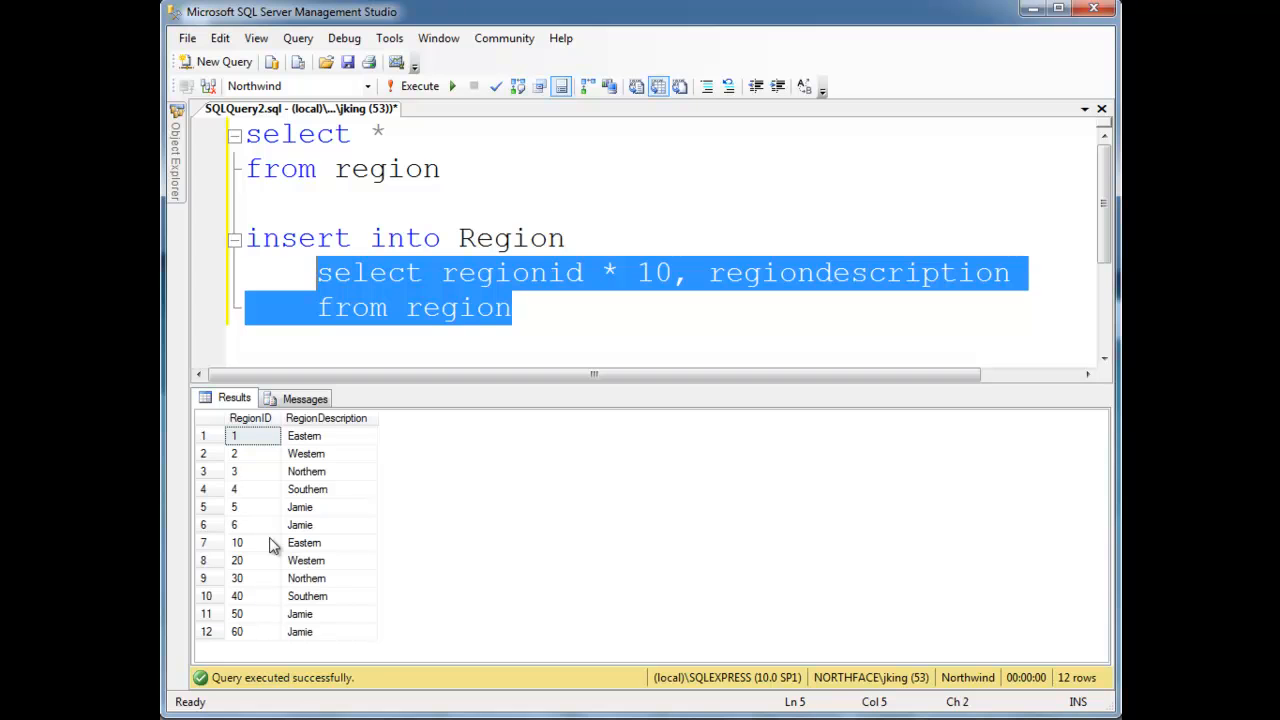
mouse_move(828, 508)
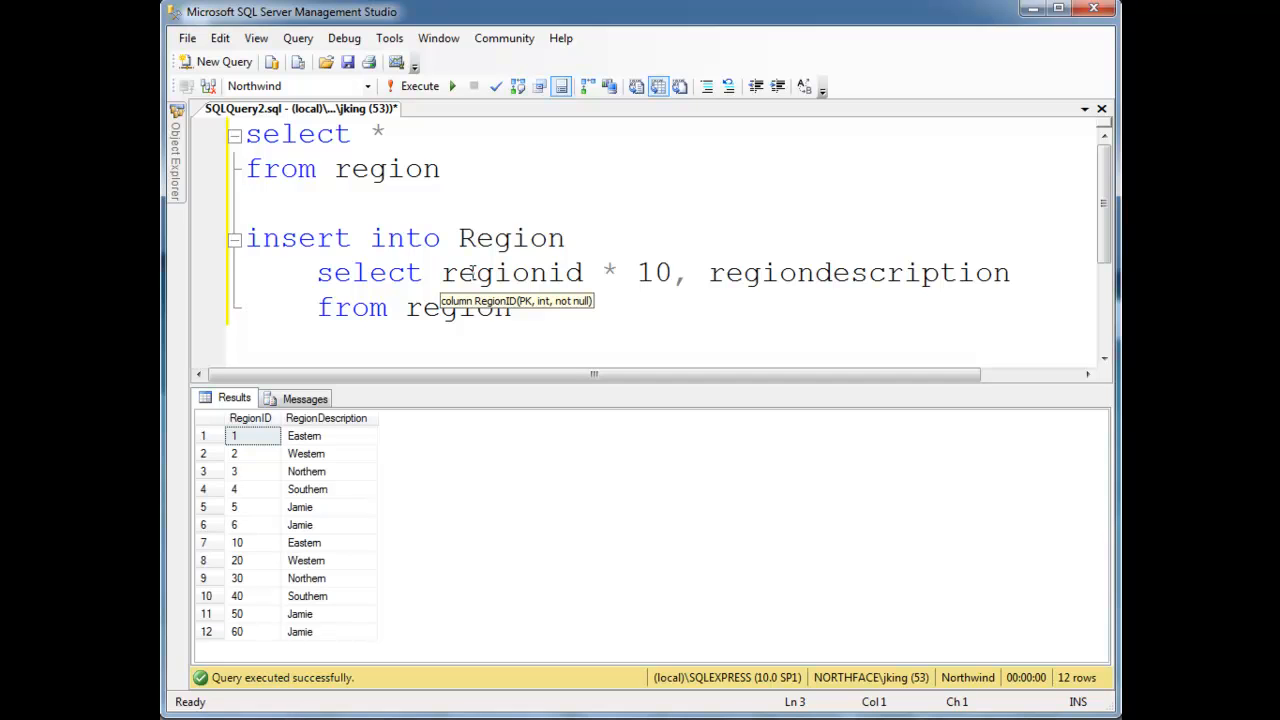
mouse_move(524, 288)
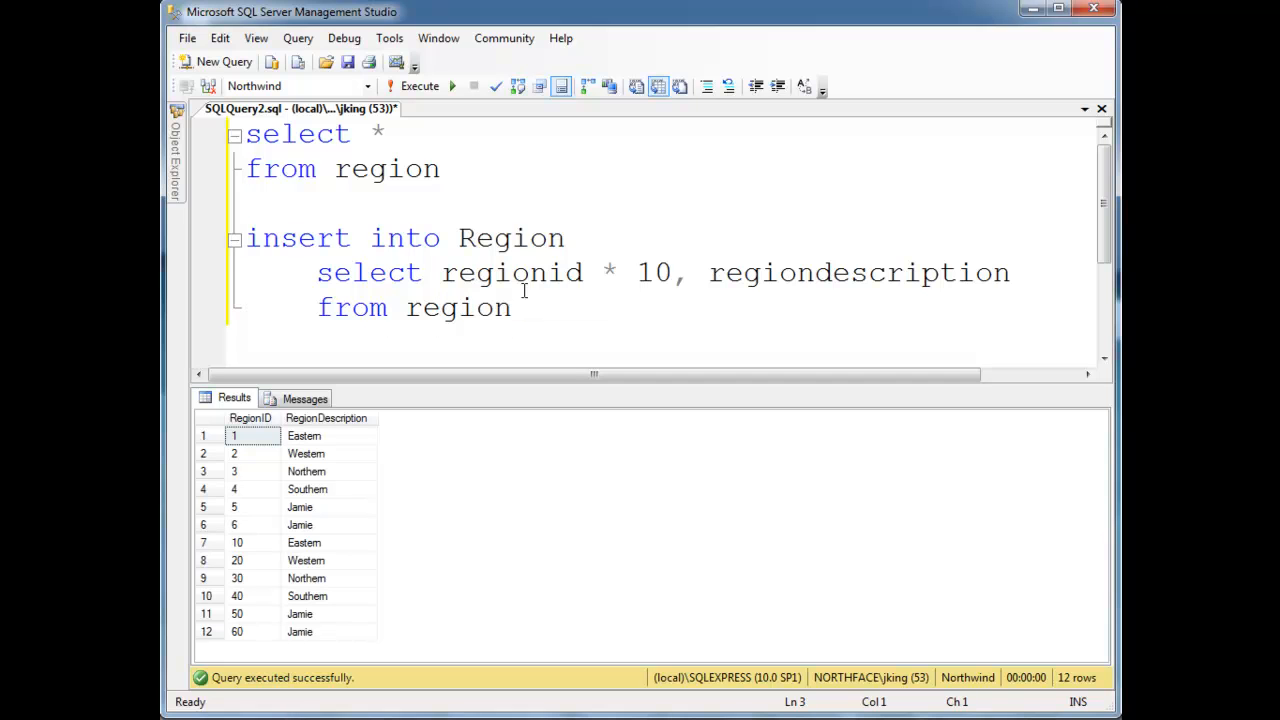
left_click_drag(318, 272, 512, 308)
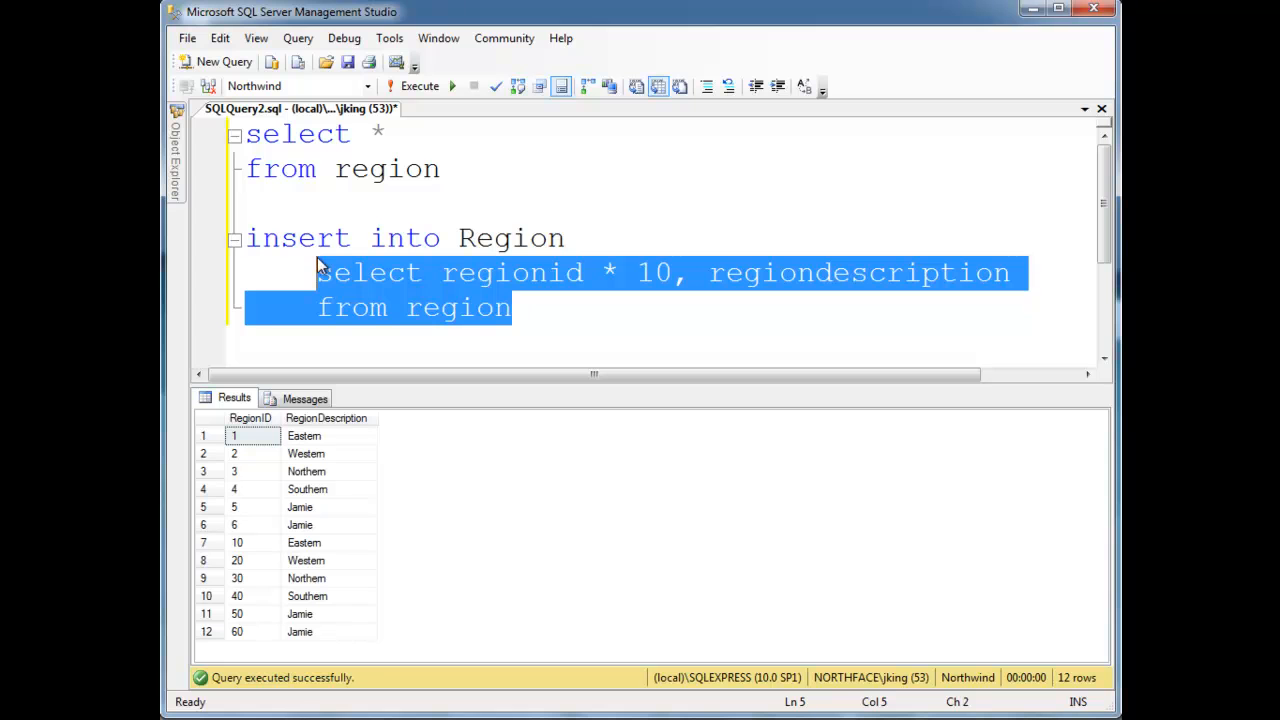
mouse_move(340, 432)
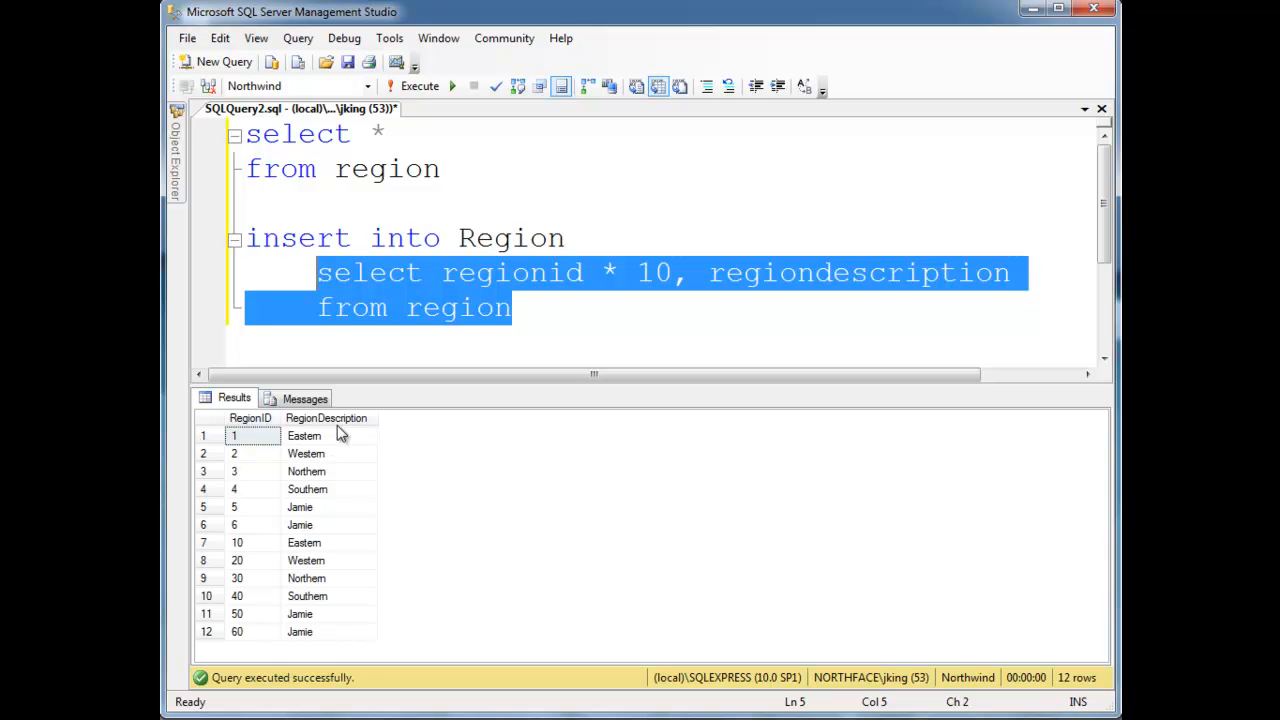